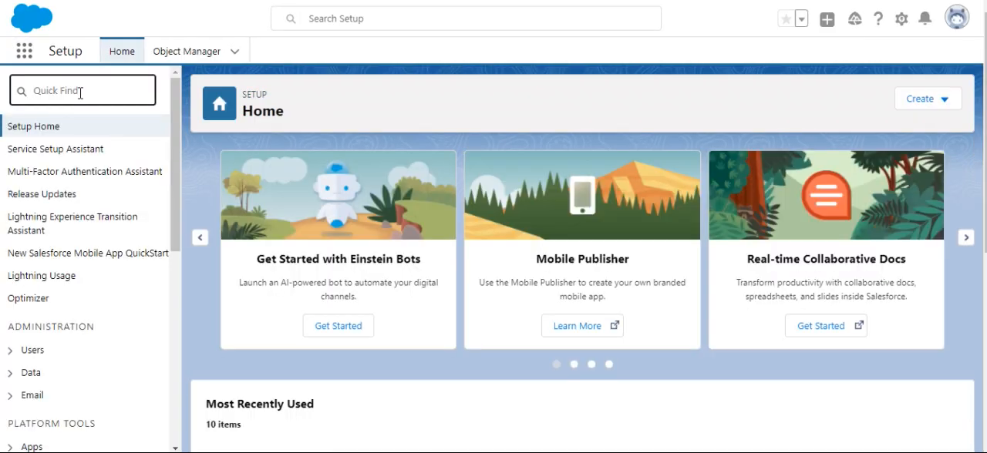
Search Quick Find for 'Flo' and go to the Flows page under Process Automation
type("Flow")
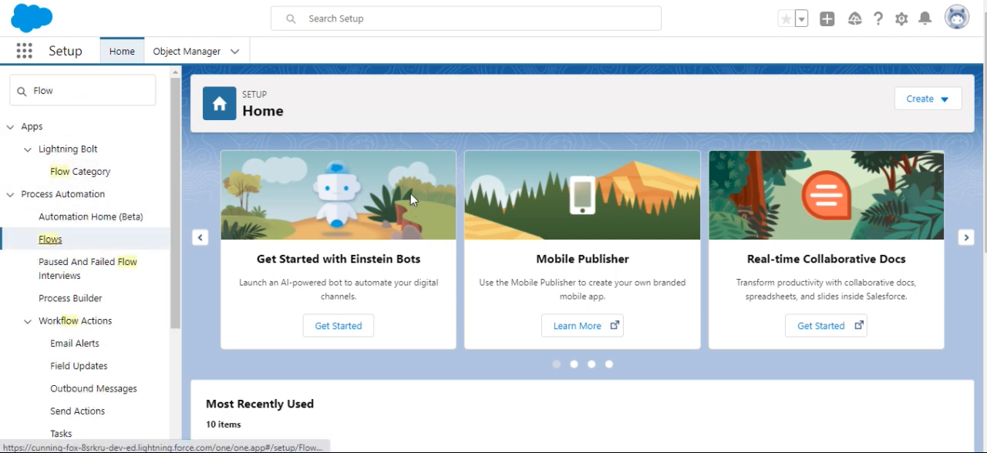
left_click(49, 239)
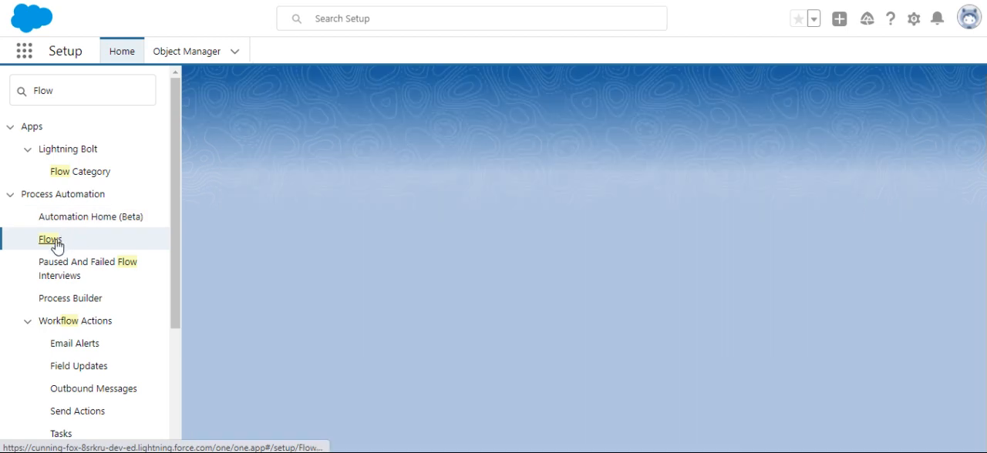
left_click(49, 239)
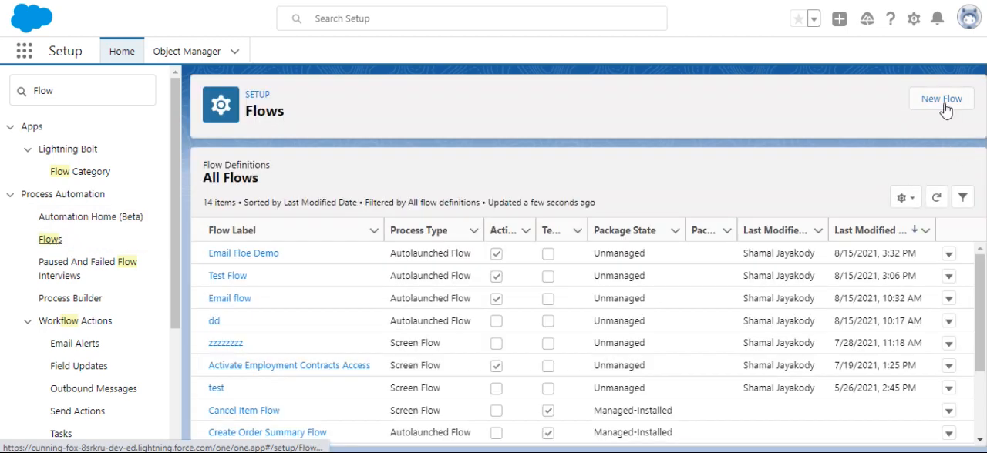
Create a new flow of type Autolaunched Flow (No Trigger) and proceed
left_click(941, 99)
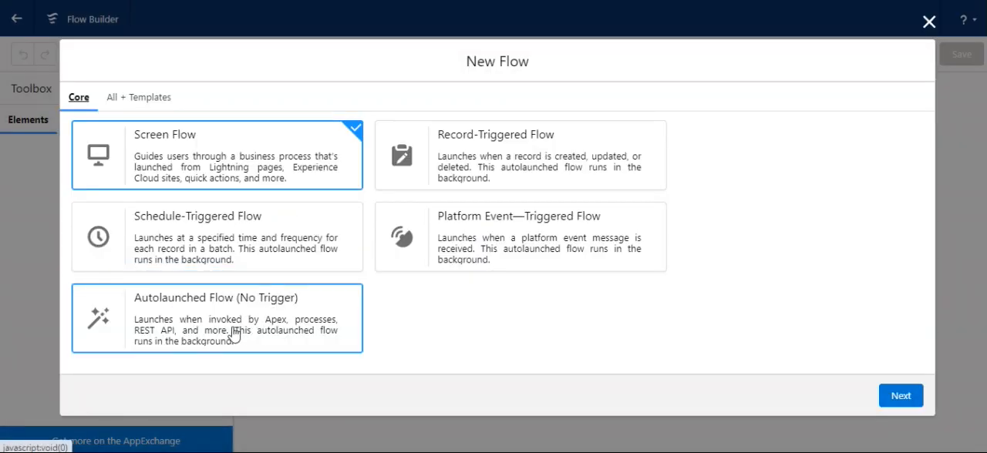
mouse_move(199, 339)
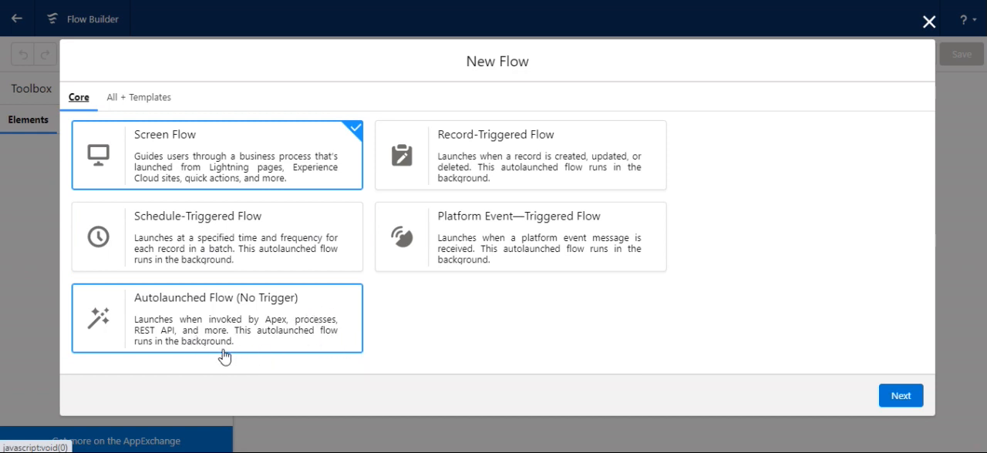
mouse_move(311, 353)
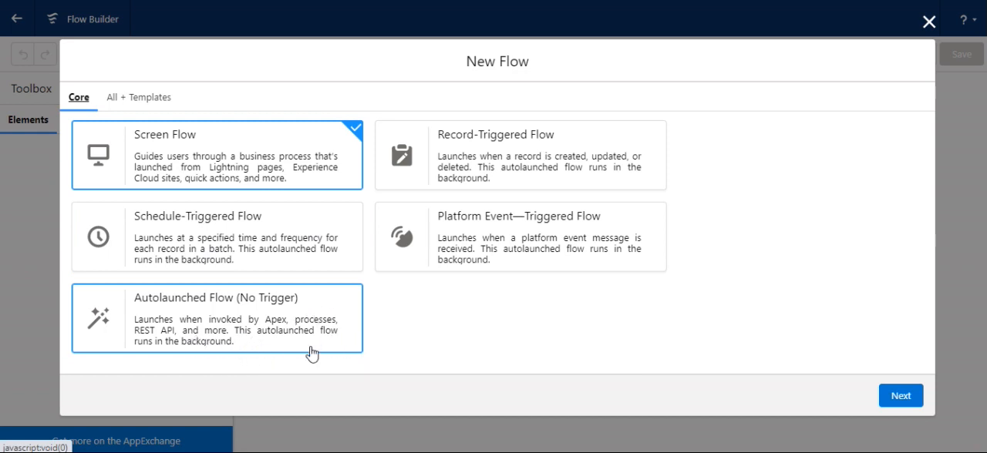
left_click(216, 318)
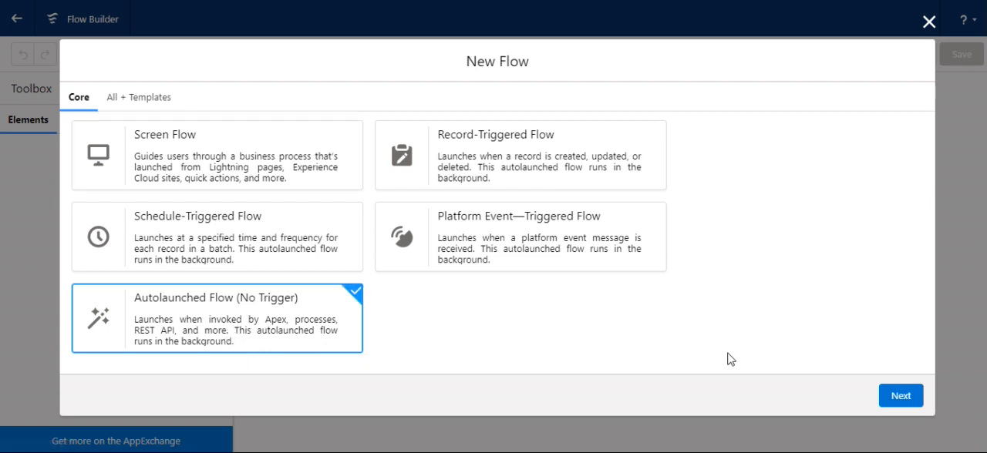
left_click(900, 395)
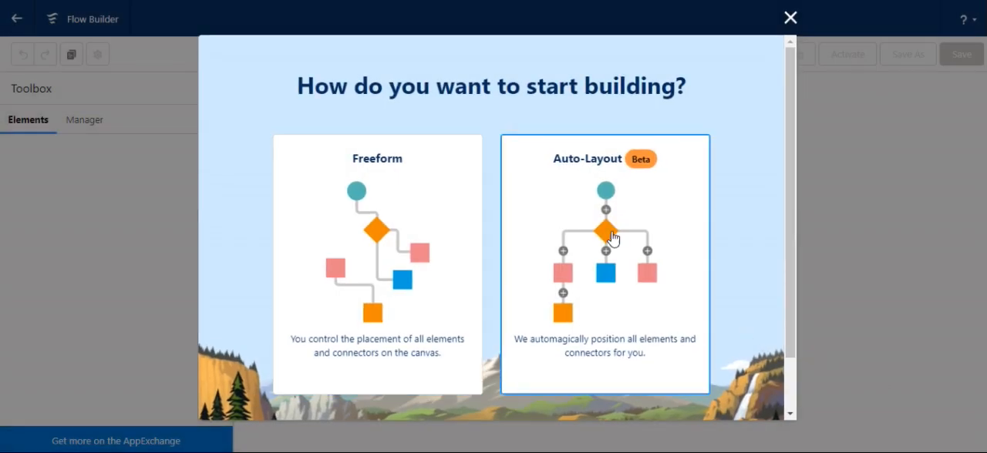
Choose Auto-Layout so the blank canvas shows only Start and End
left_click(605, 263)
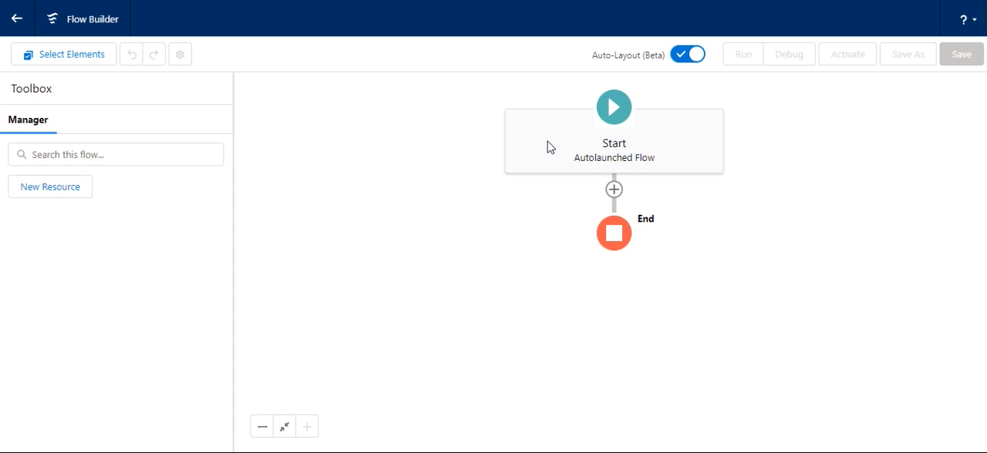
mouse_move(613, 106)
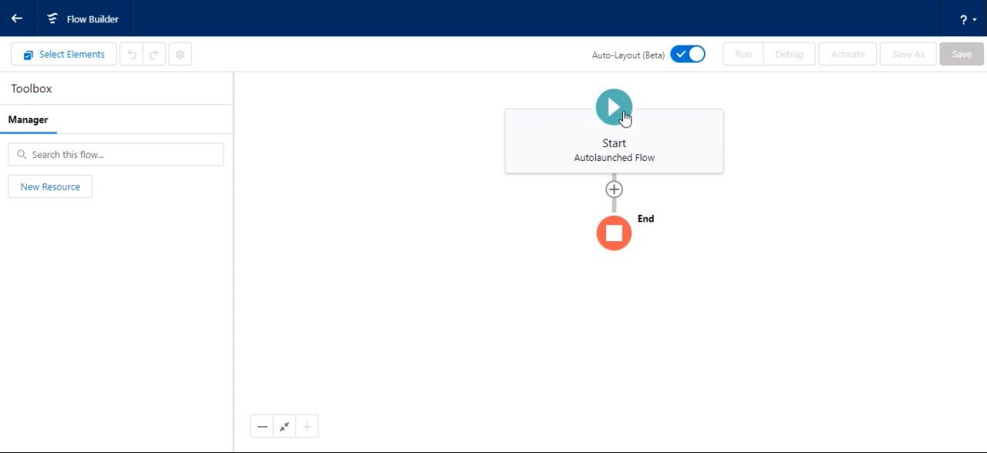
mouse_move(592, 205)
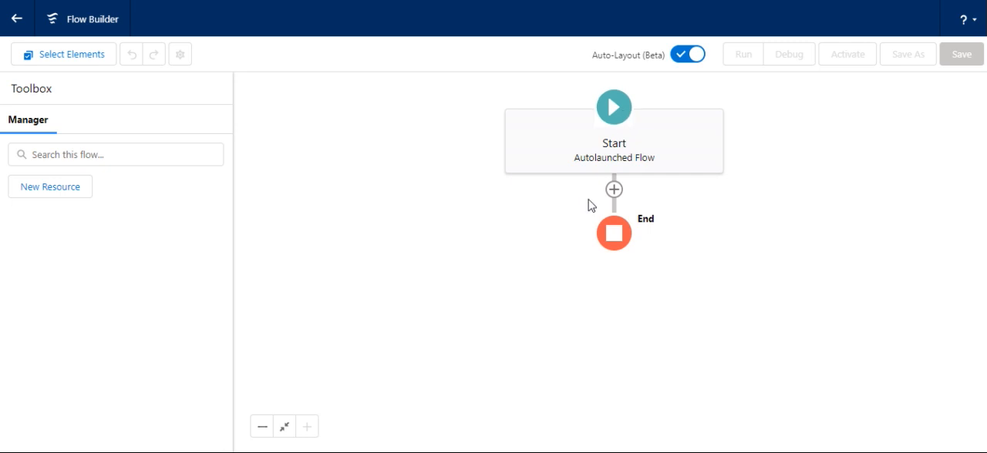
mouse_move(614, 191)
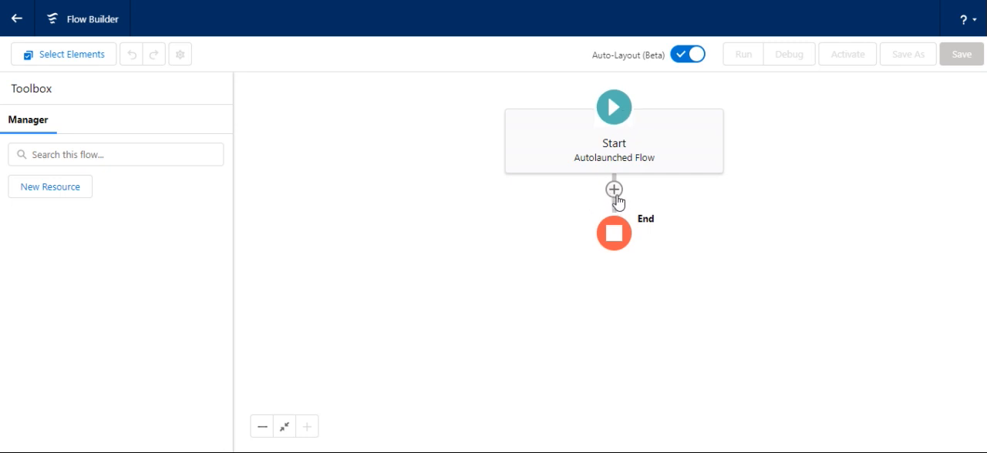
mouse_move(613, 189)
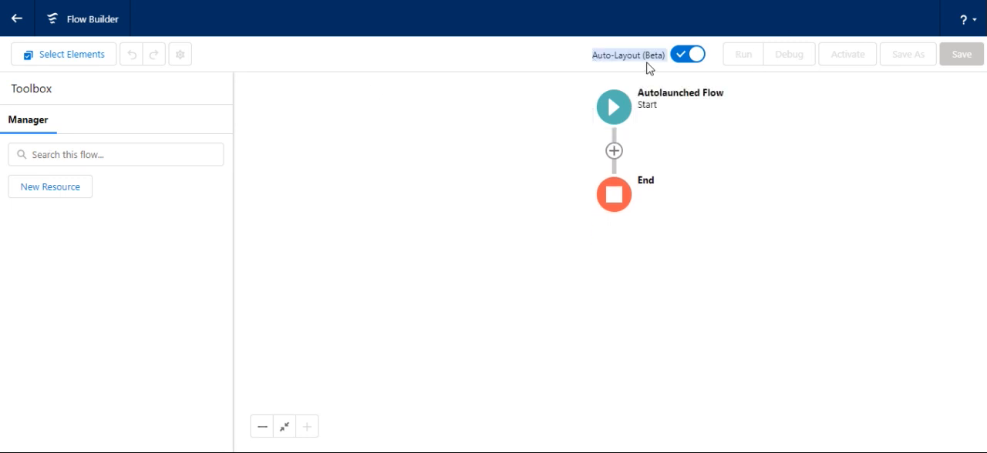
mouse_move(638, 71)
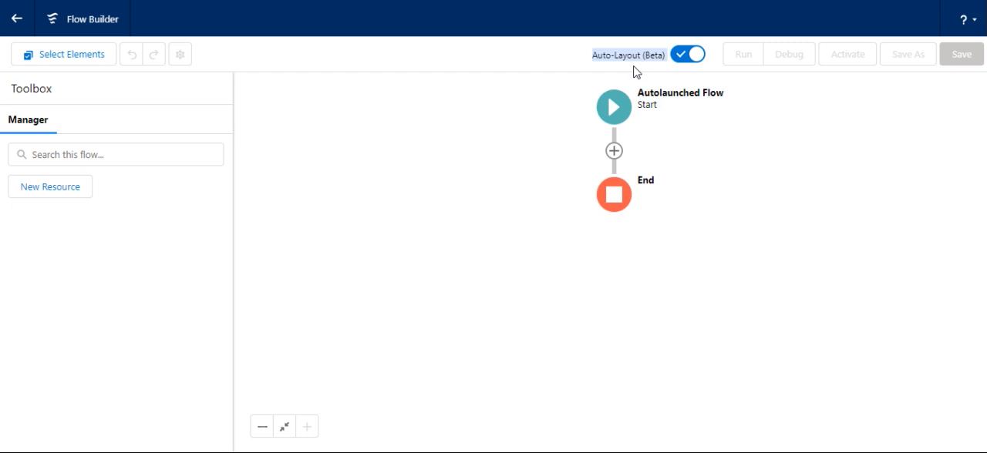
mouse_move(92, 147)
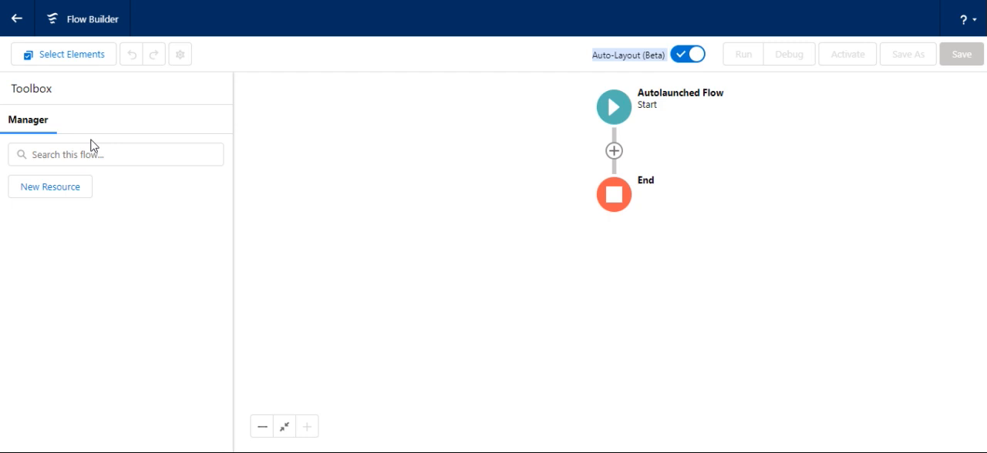
mouse_move(228, 276)
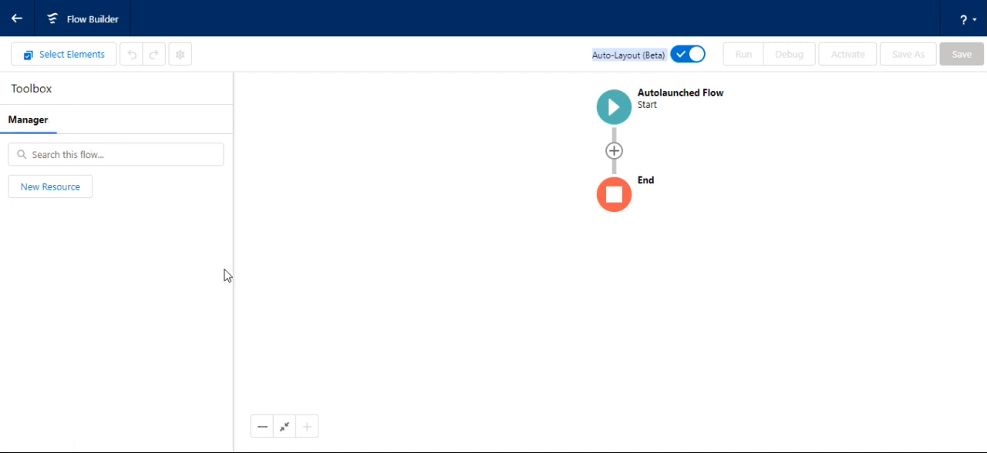
mouse_move(167, 367)
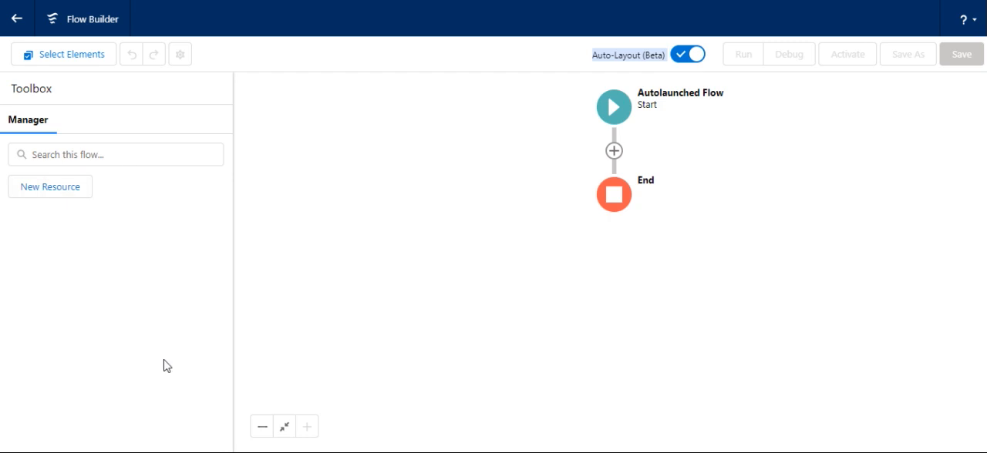
mouse_move(114, 154)
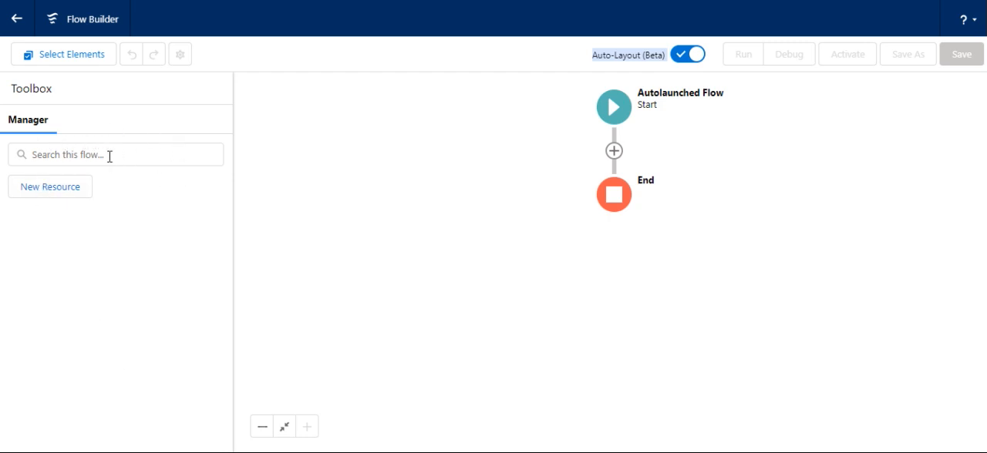
mouse_move(613, 152)
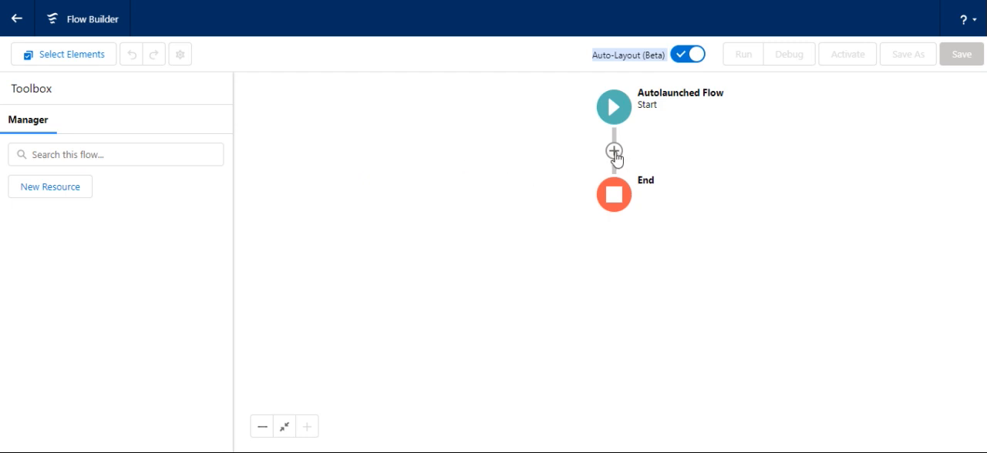
Add a Send Email action between Start and End with label and API name 'Test'
left_click(614, 151)
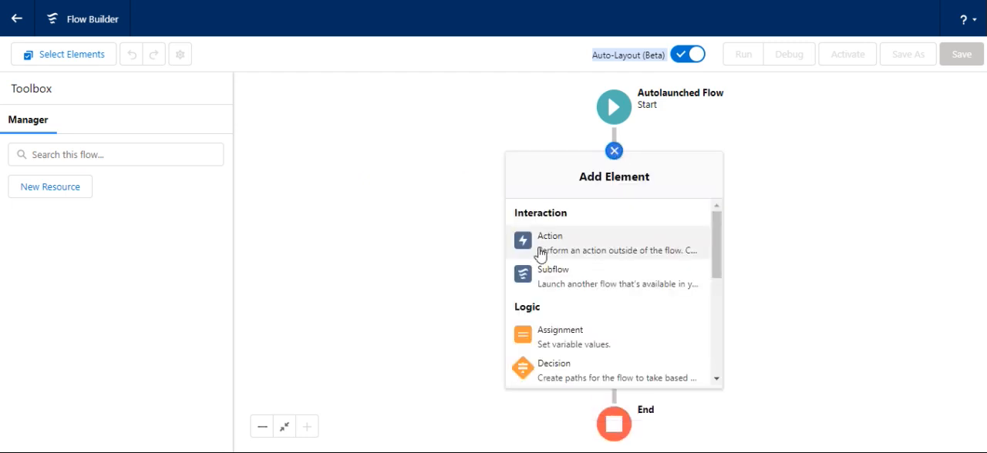
left_click(548, 236)
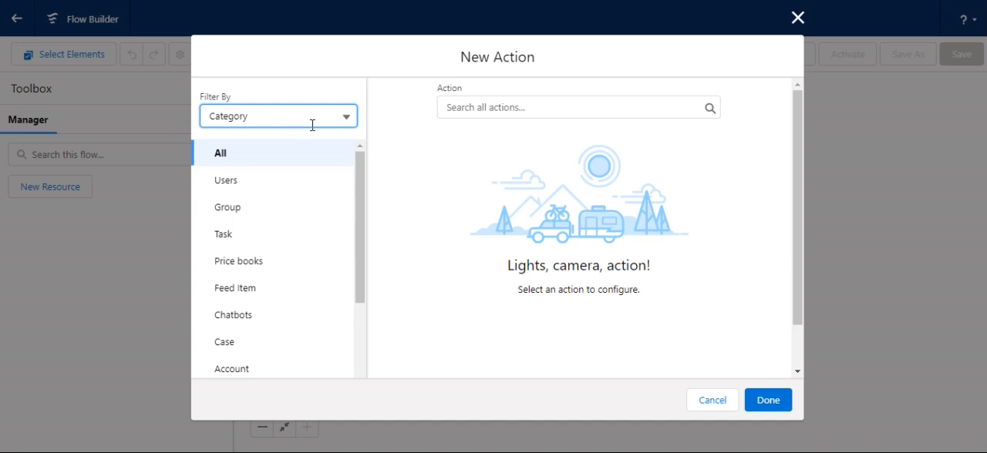
type("em")
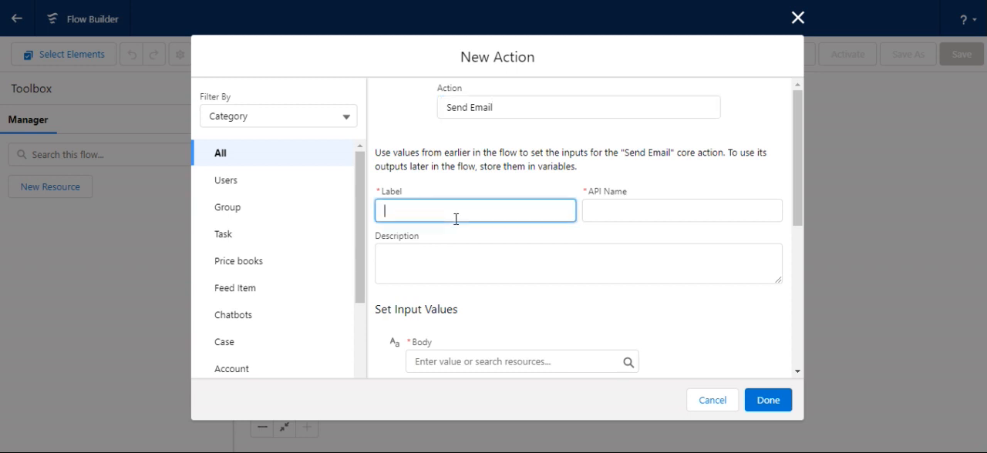
type("Etst")
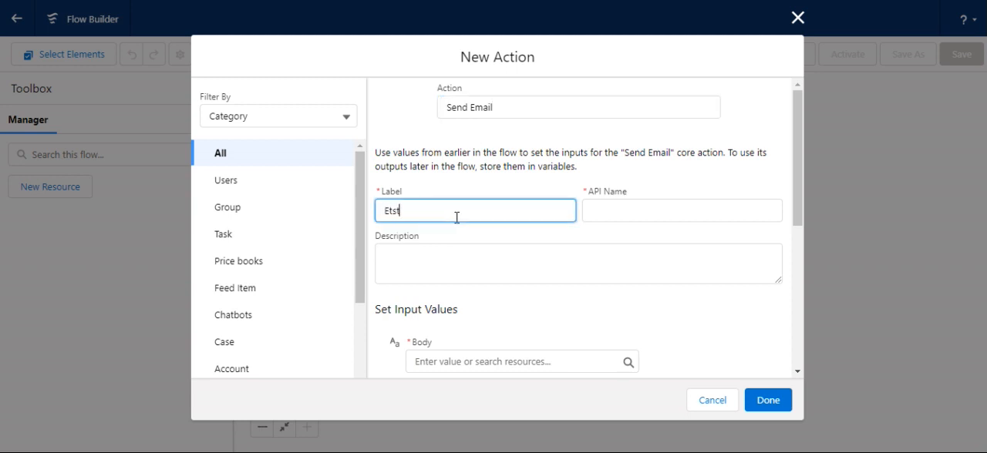
key("Ctrl+a")
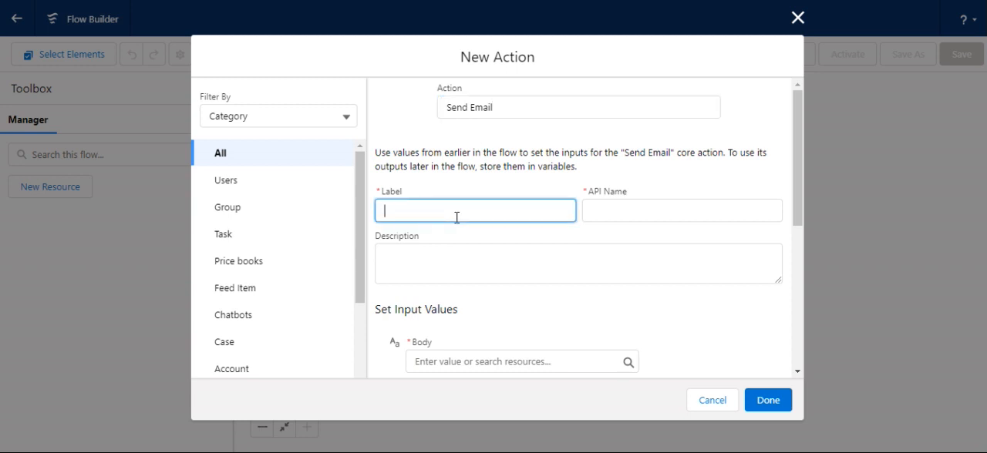
type("Test")
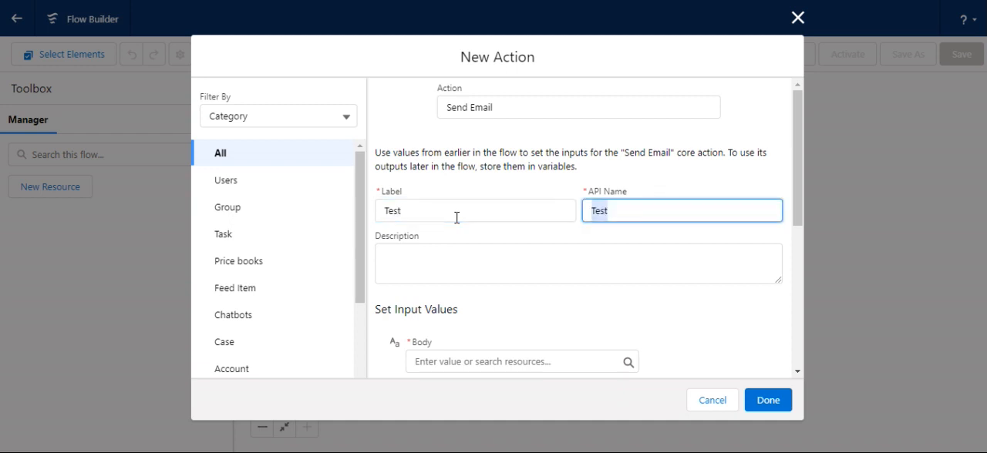
scroll("down", 3)
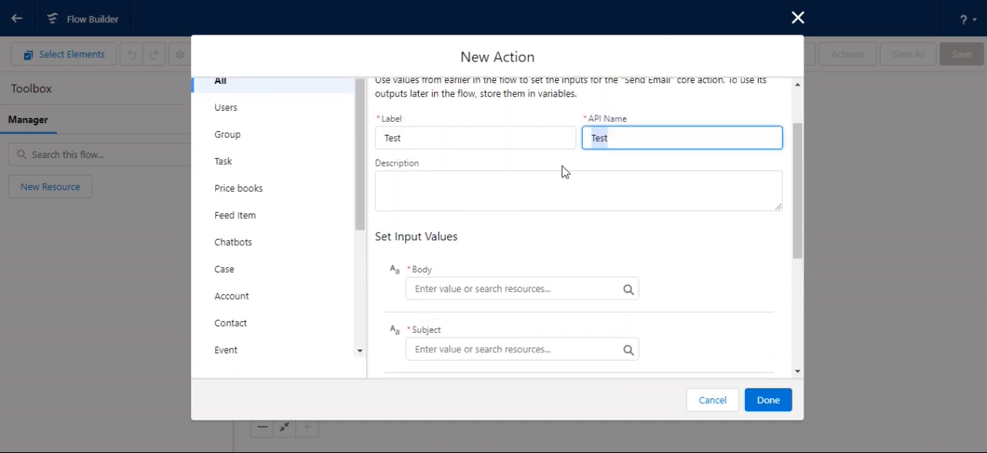
scroll("down", 3)
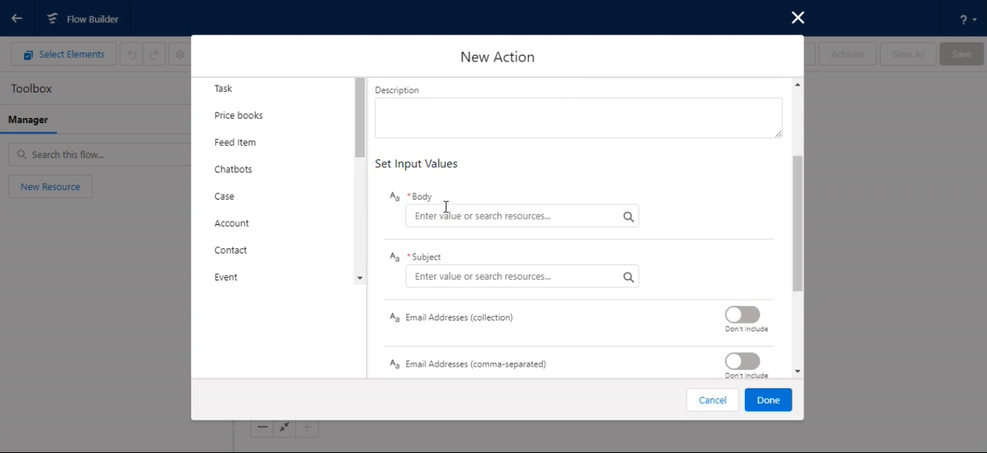
Set the email body to 'Test Body' and the subject to 'Test subject'
left_click(517, 216)
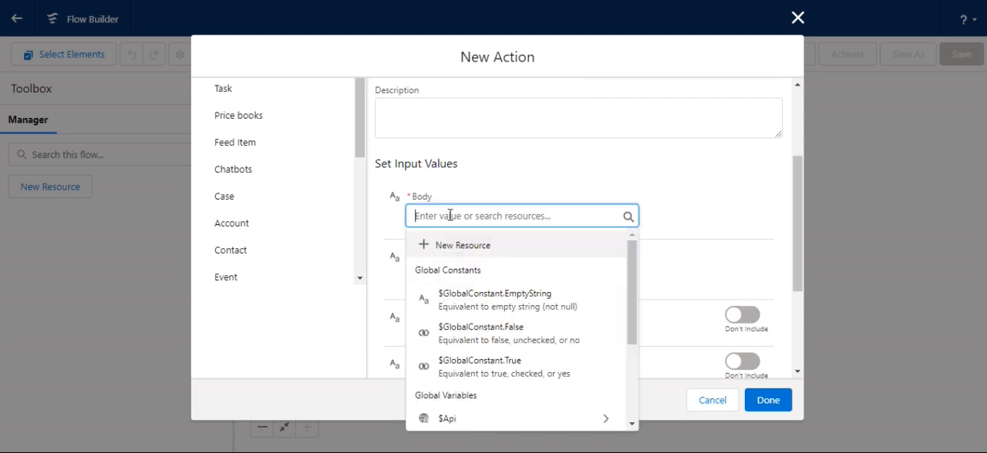
type("Test Body")
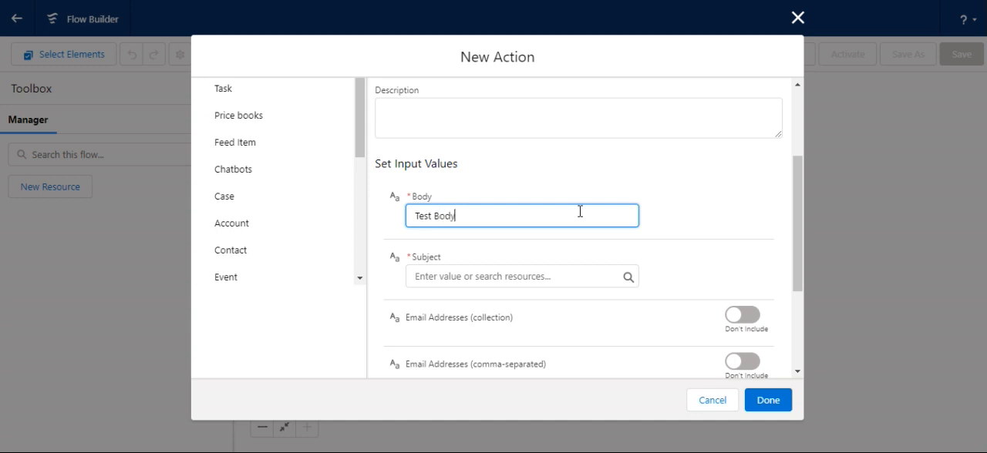
left_click(521, 276)
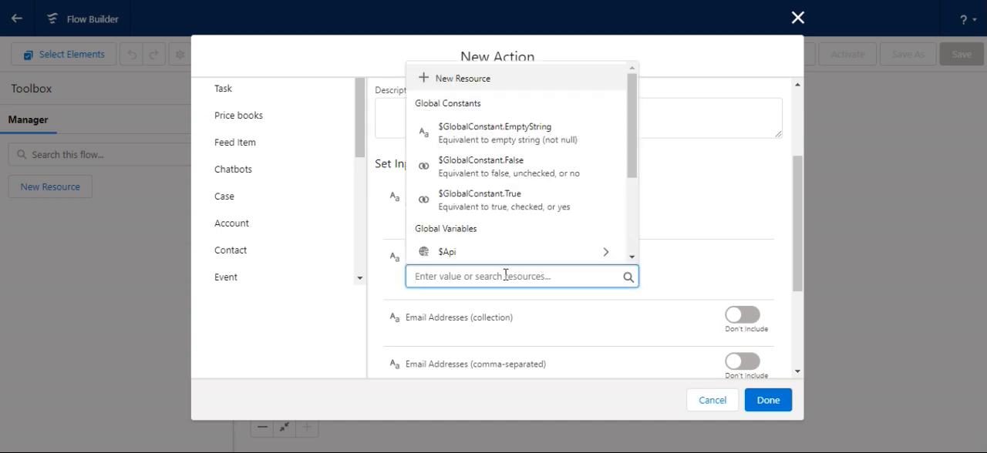
type("Test subje")
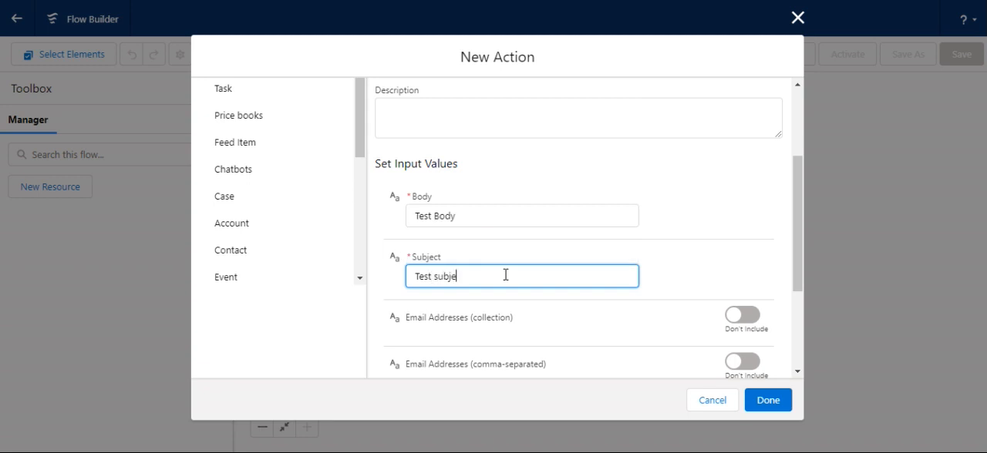
scroll("down", 3)
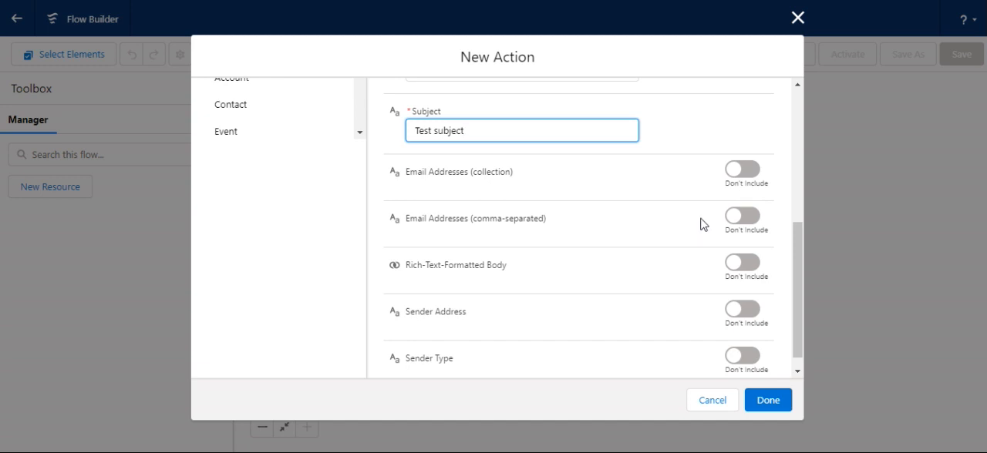
left_click(742, 216)
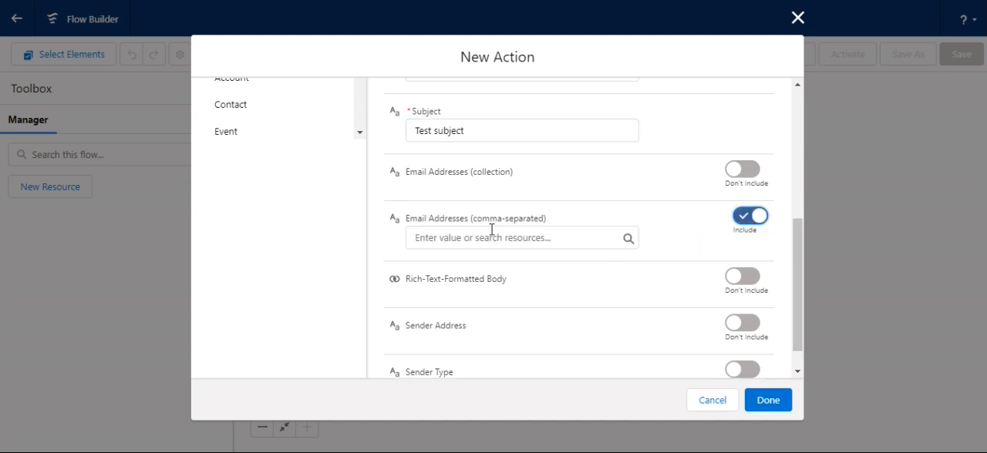
type("olaunched Flow (No Trigger) - Auto-Layout type")
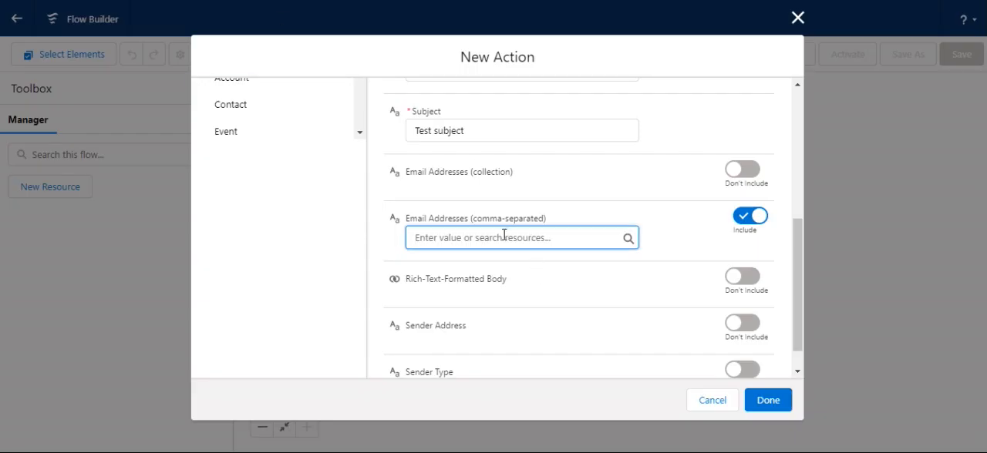
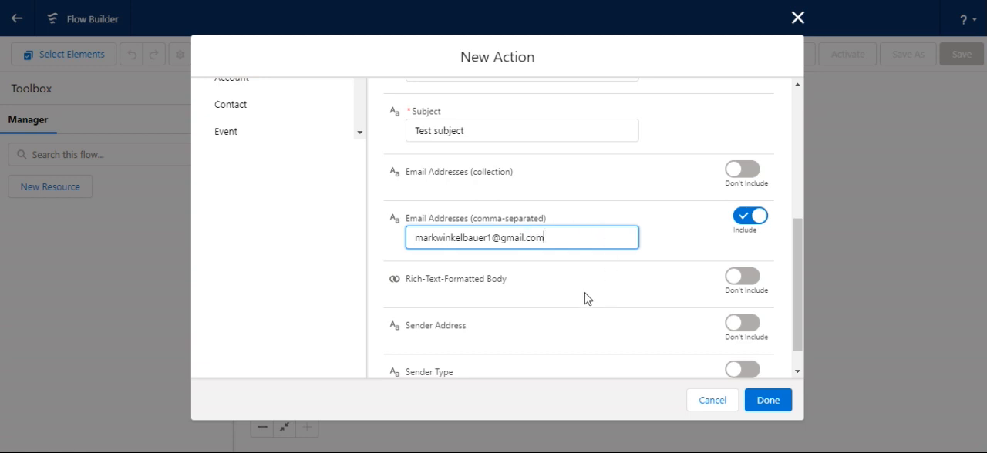
Finish the action and save the flow with label 'Test Flow', hitting a duplicate-name error
left_click(768, 399)
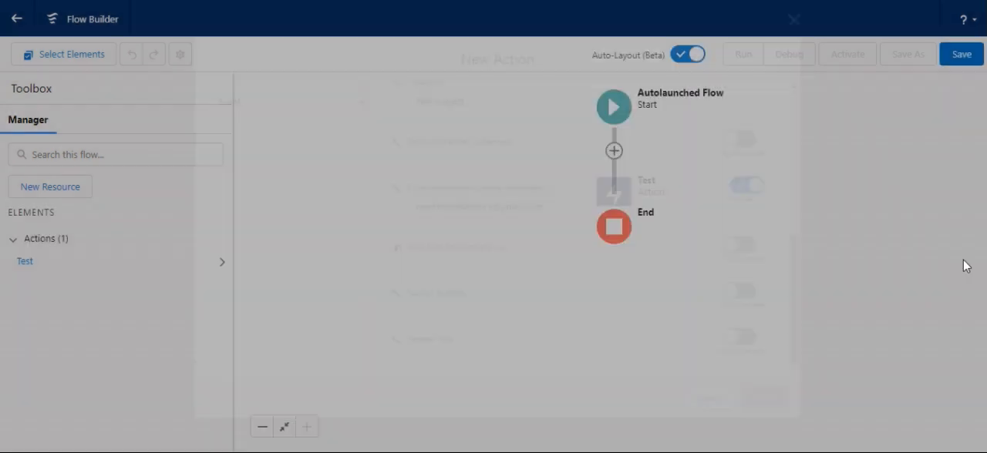
left_click(961, 54)
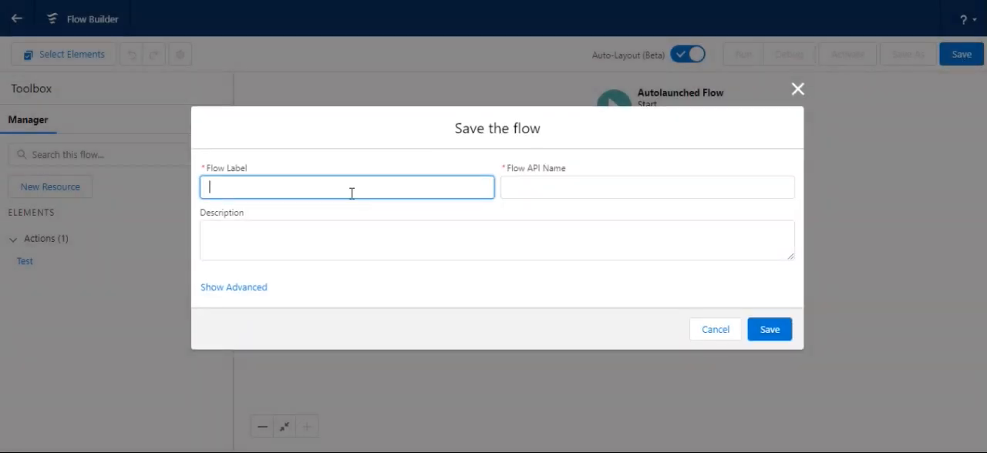
type("TestFlo")
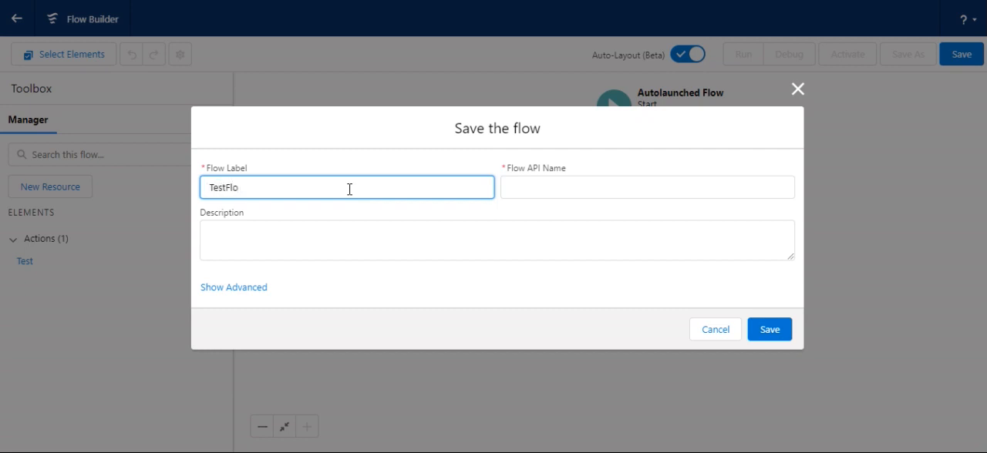
key("Backspace")
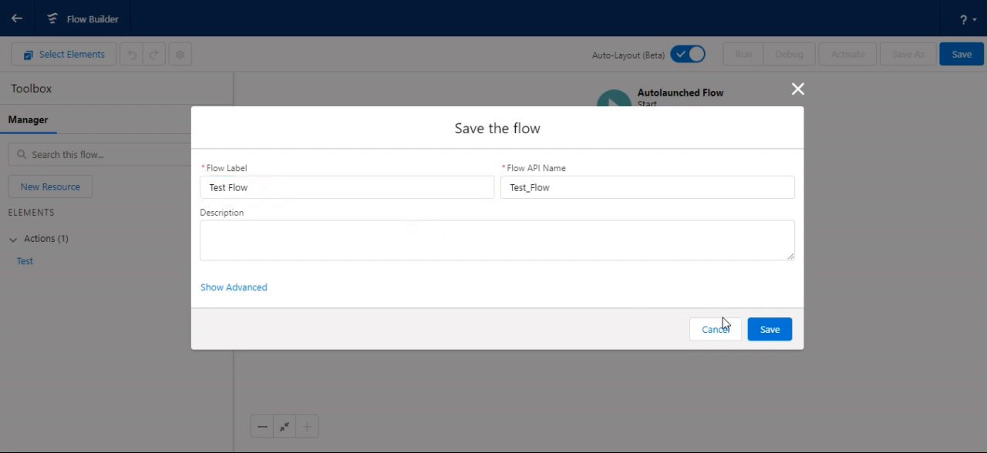
left_click(235, 287)
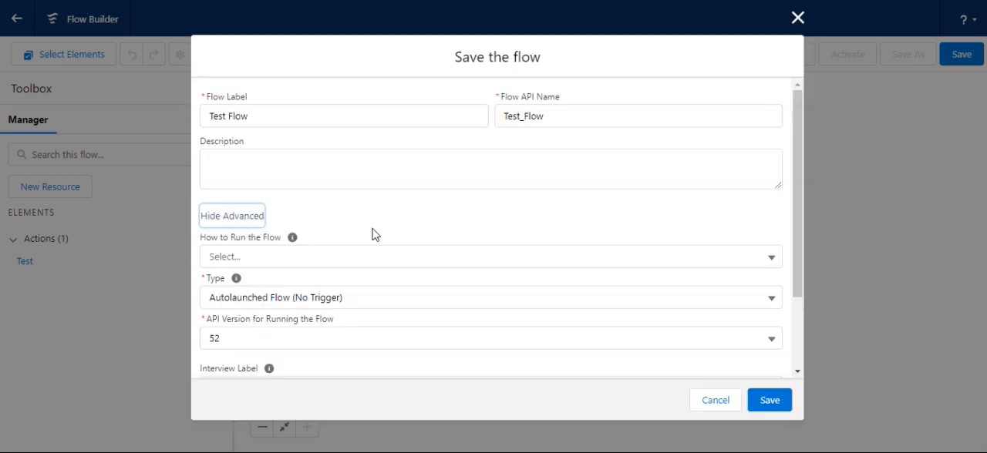
mouse_move(256, 213)
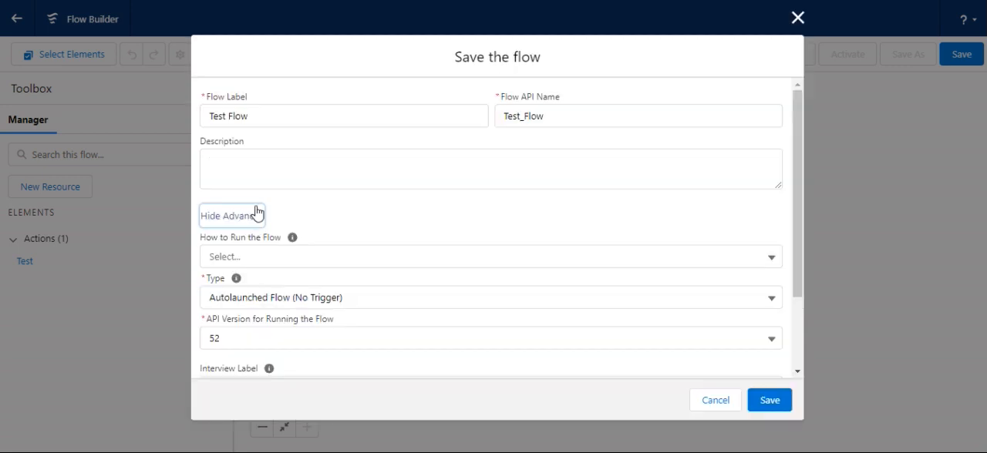
mouse_move(332, 256)
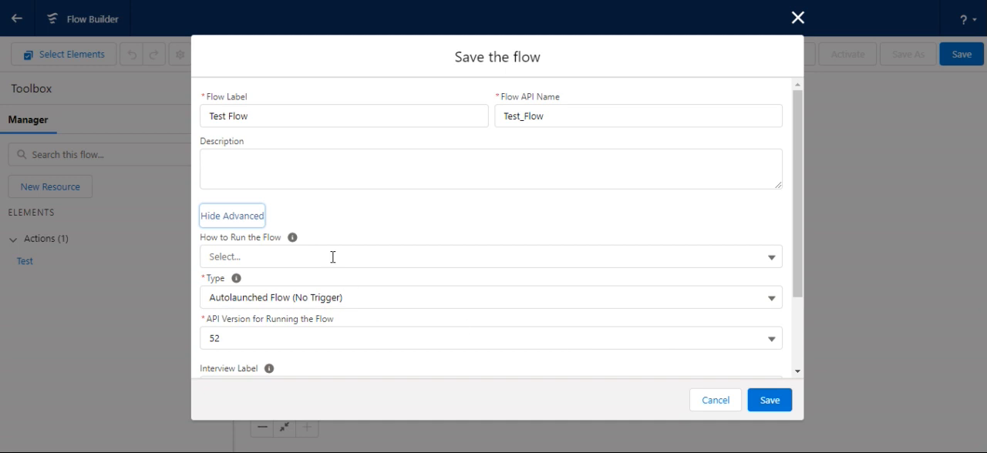
left_click(491, 256)
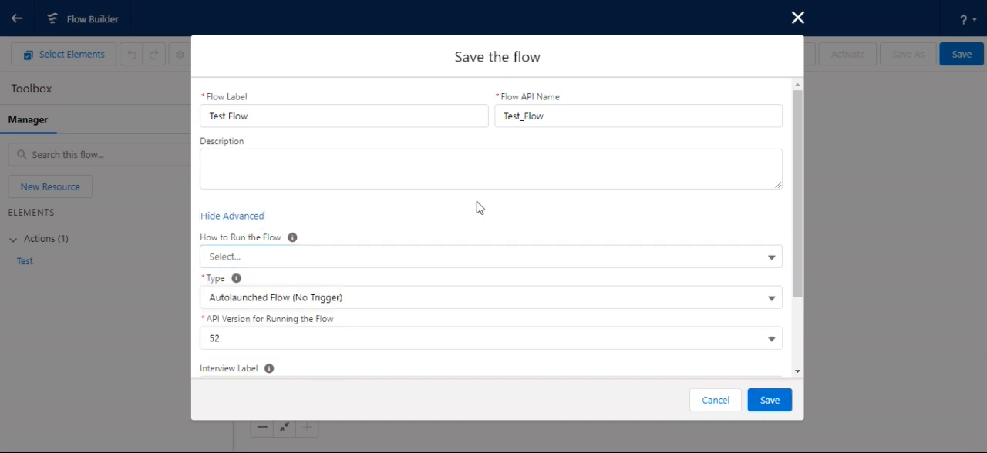
mouse_move(768, 400)
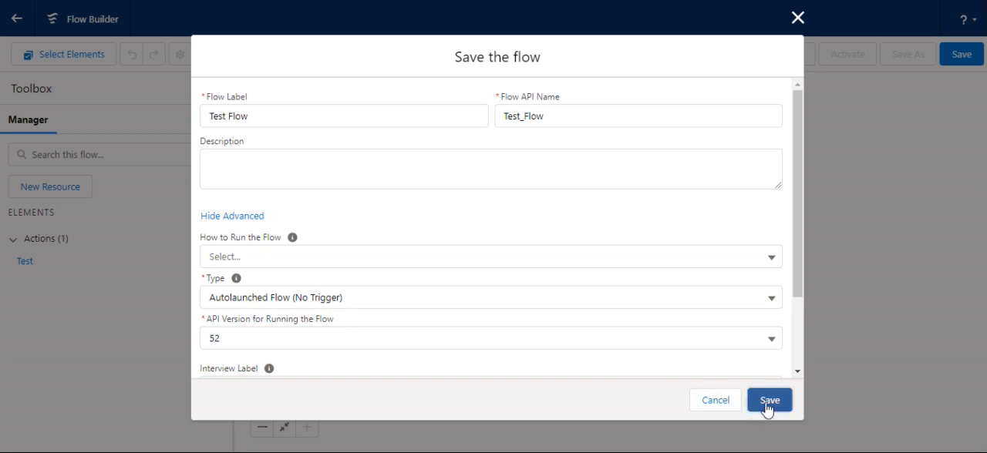
left_click(767, 401)
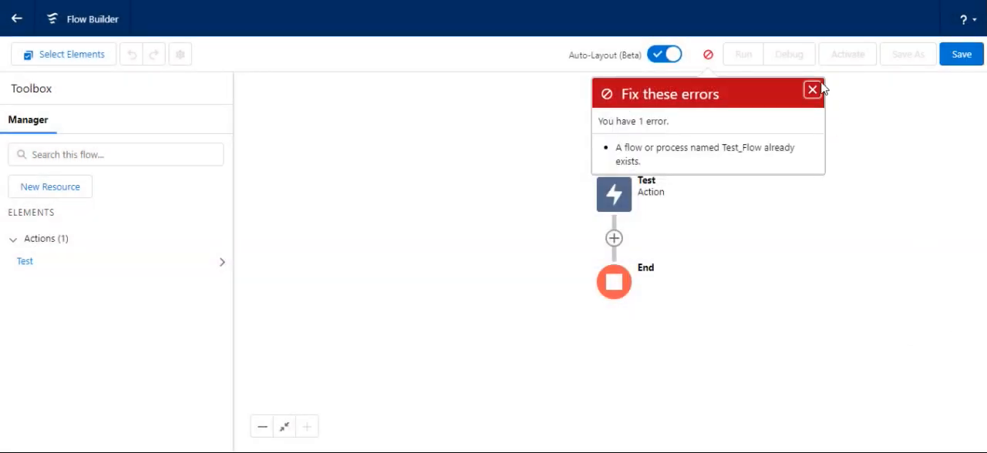
Dismiss the error and save again under the unique API name 'Test_Flow1'
left_click(811, 90)
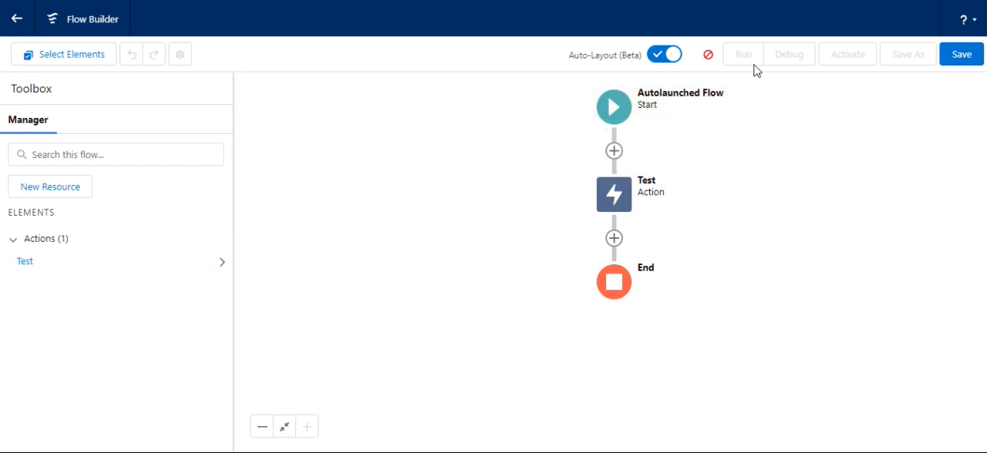
left_click(961, 54)
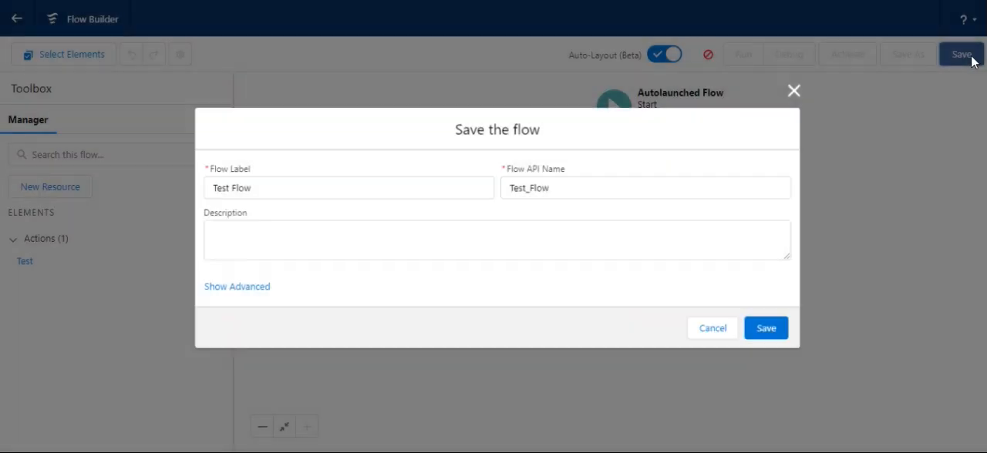
left_click(646, 188)
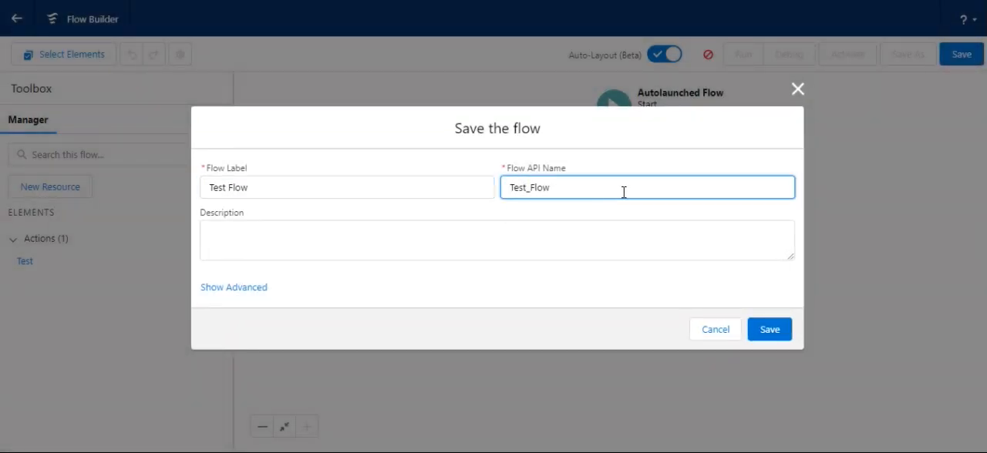
type("1")
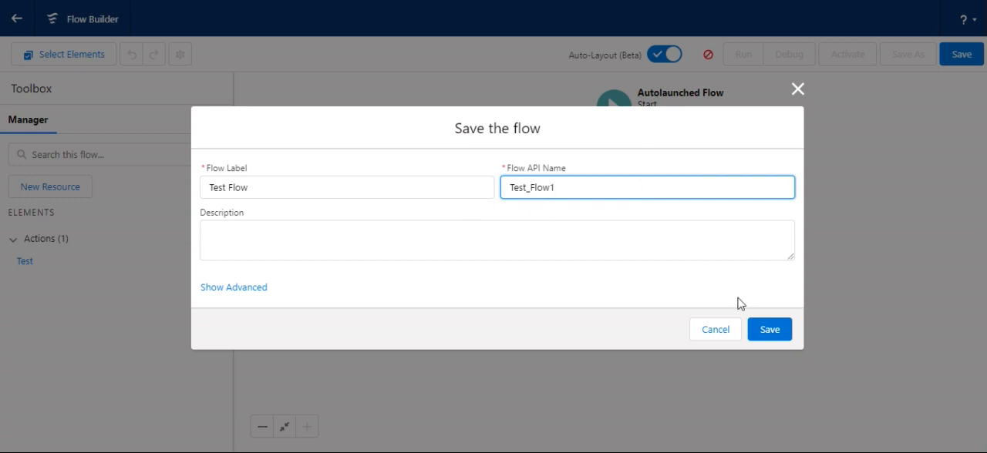
left_click(768, 330)
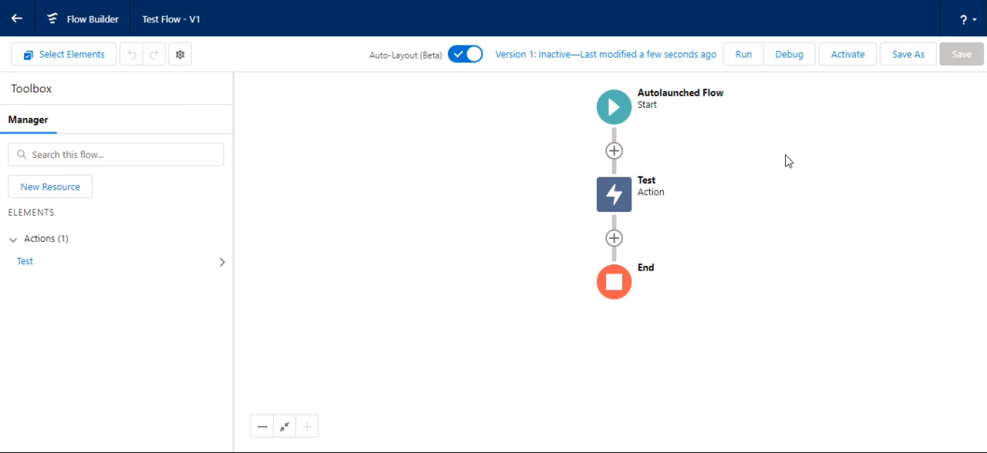
mouse_move(784, 108)
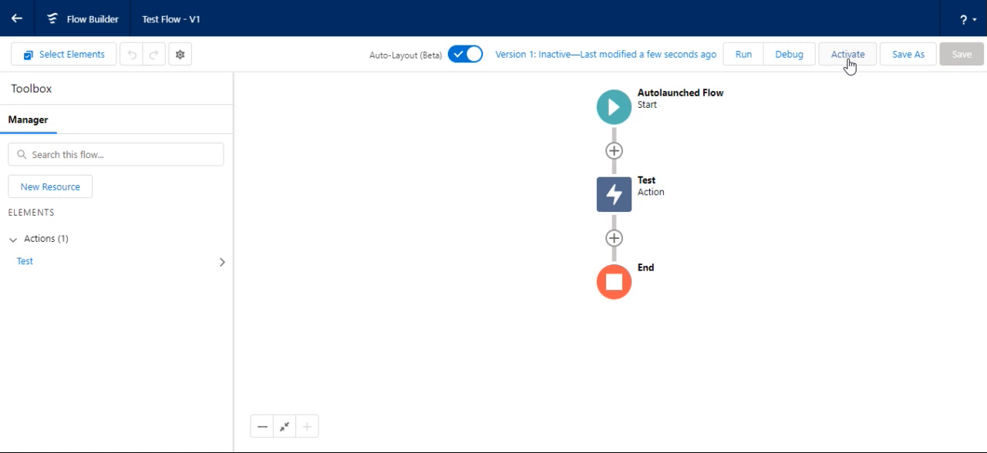
Activate version 1 of Test Flow
left_click(846, 54)
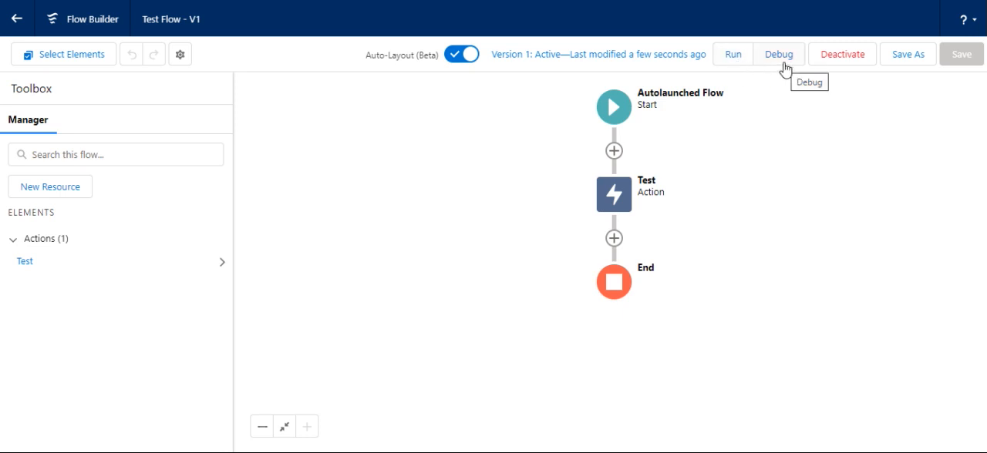
Run a debug of Test Flow with default options and review the Send Email inputs
left_click(777, 54)
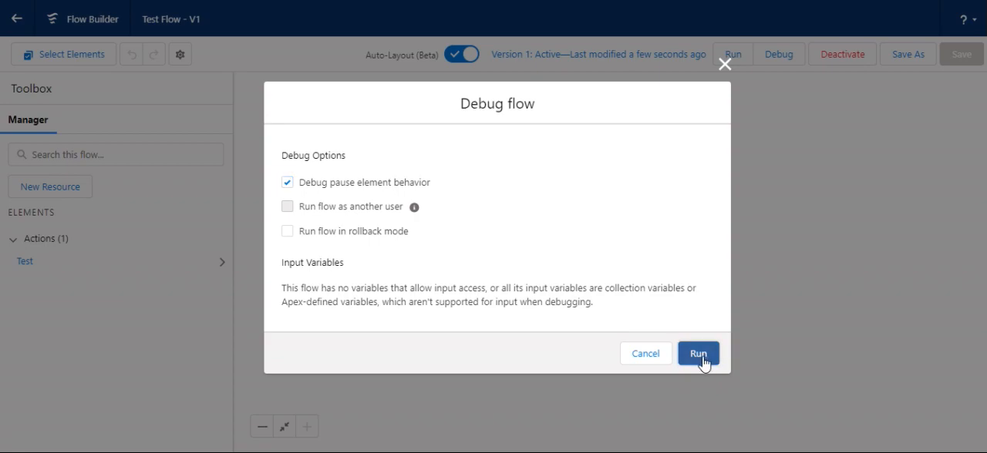
left_click(697, 353)
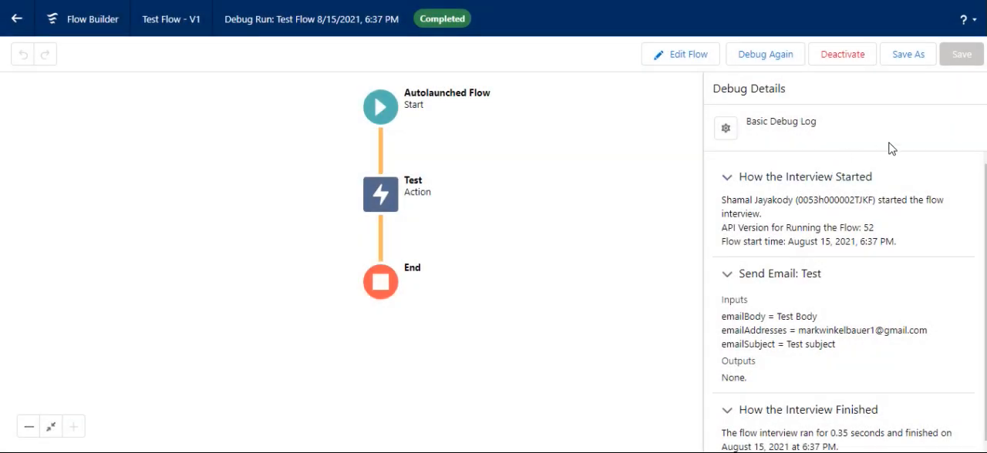
scroll("up", 3)
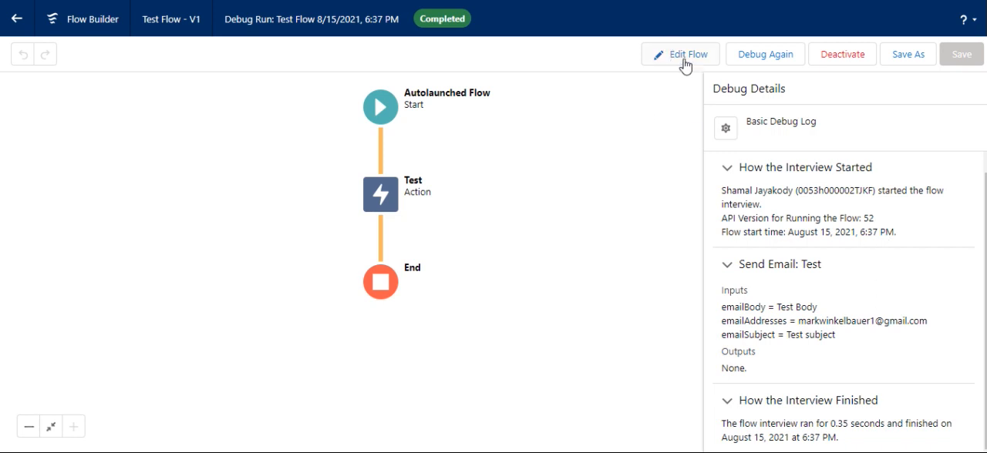
mouse_move(922, 145)
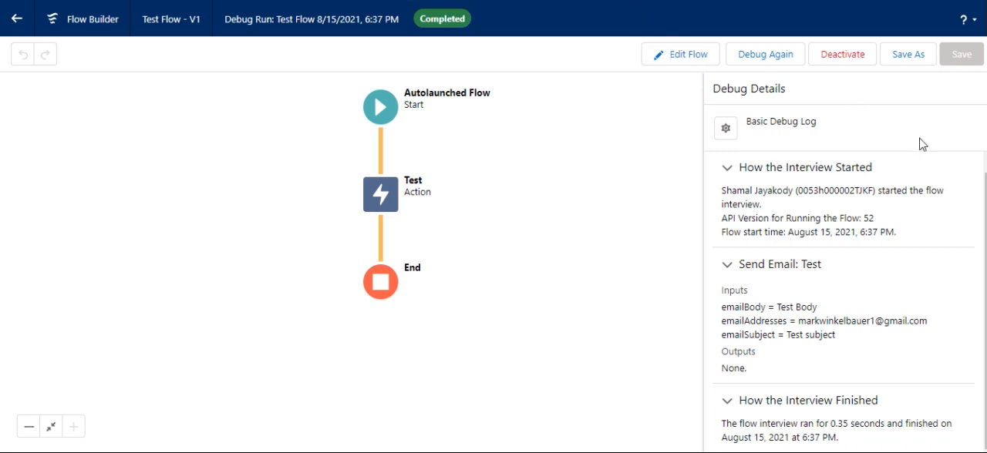
mouse_move(805, 166)
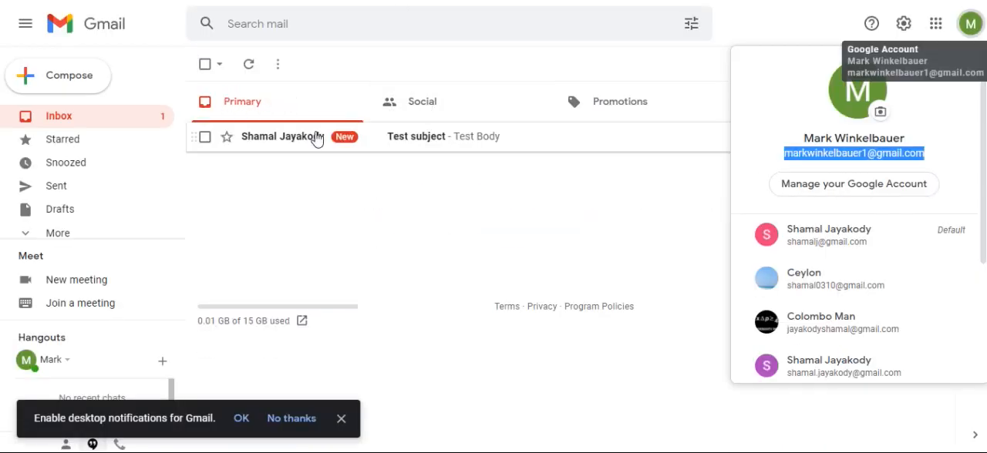
Check the Gmail Primary inbox for the new 'Test subject' email with 'Test Body'
left_click(416, 136)
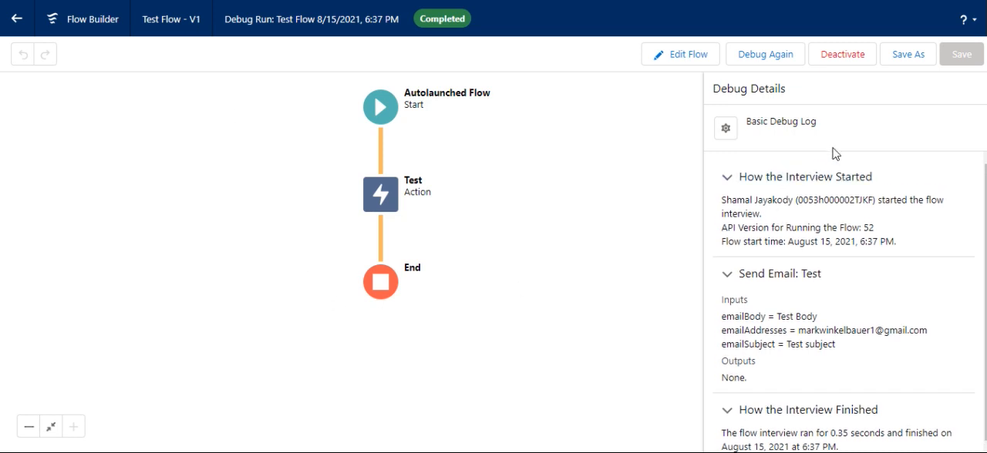
mouse_move(85, 40)
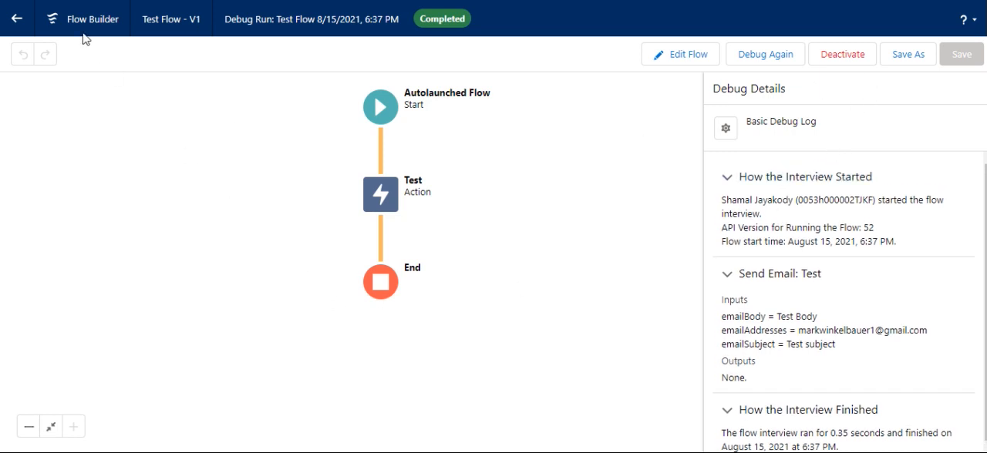
mouse_move(355, 140)
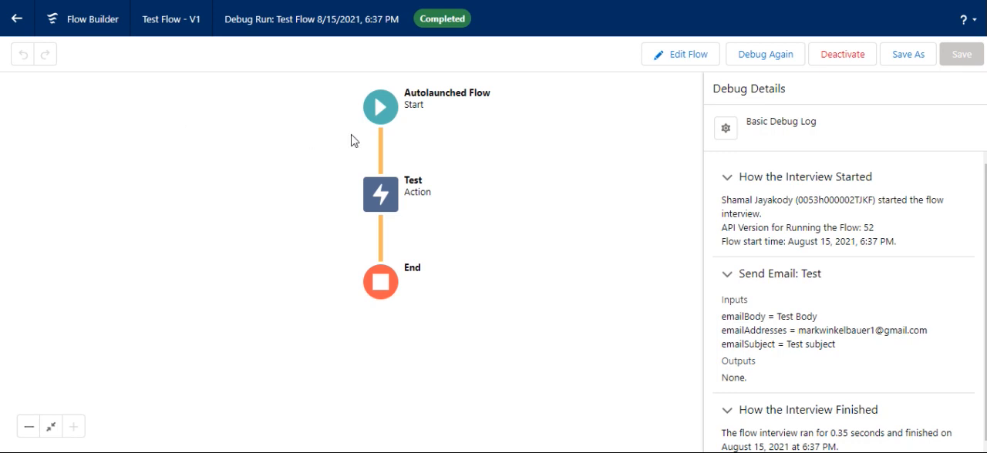
mouse_move(487, 33)
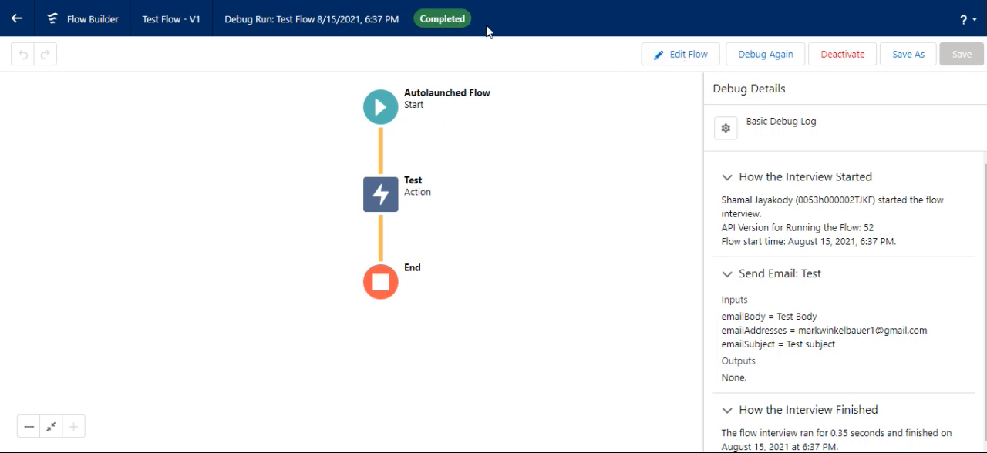
mouse_move(679, 54)
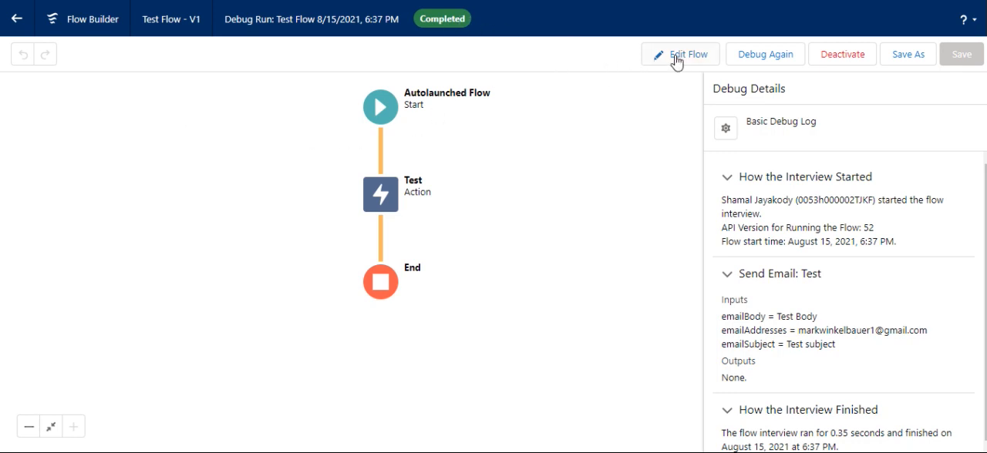
Leave the debug results via Edit Flow and return to the Test Flow canvas
left_click(687, 54)
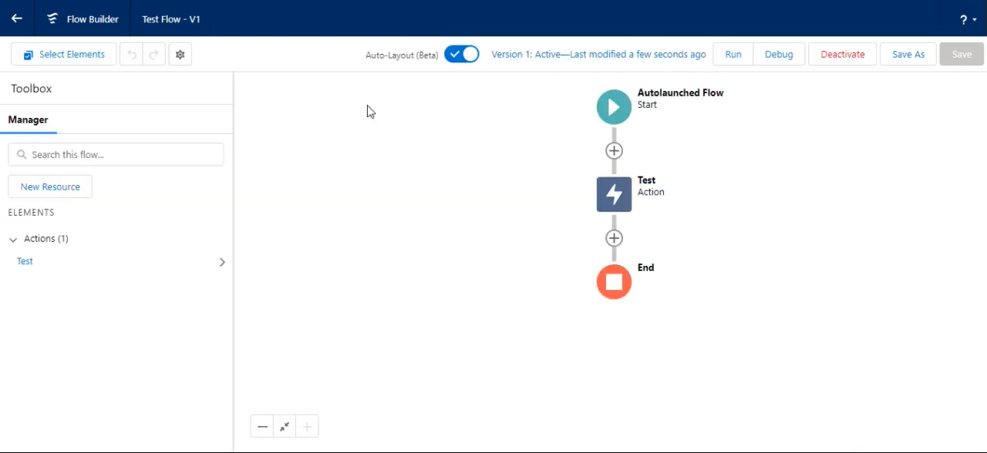
mouse_move(774, 179)
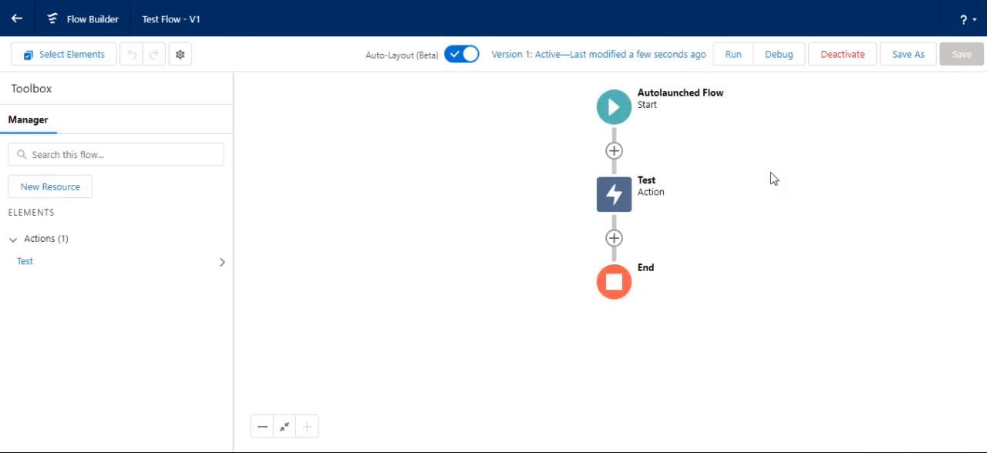
mouse_move(636, 215)
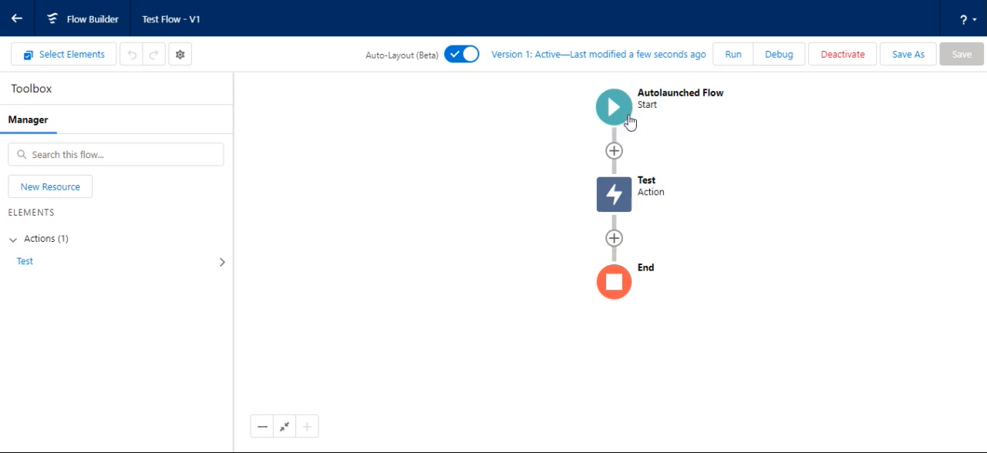
mouse_move(613, 193)
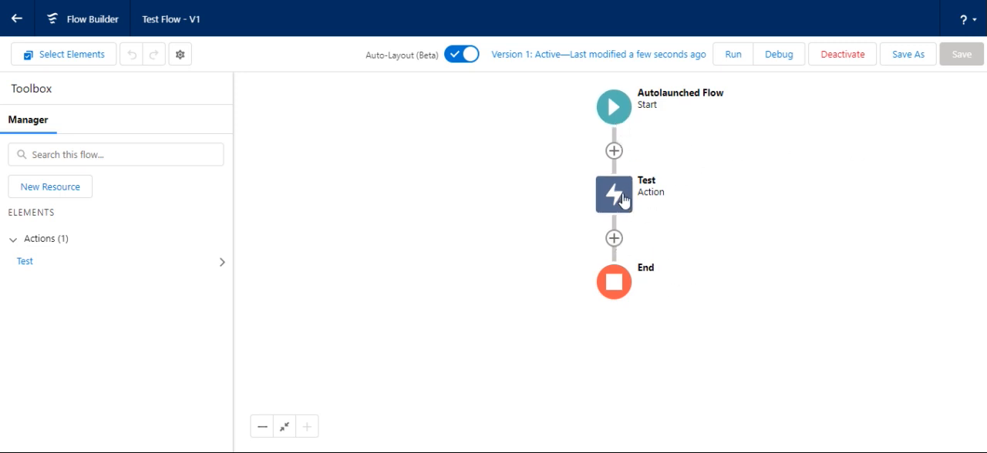
left_click(614, 193)
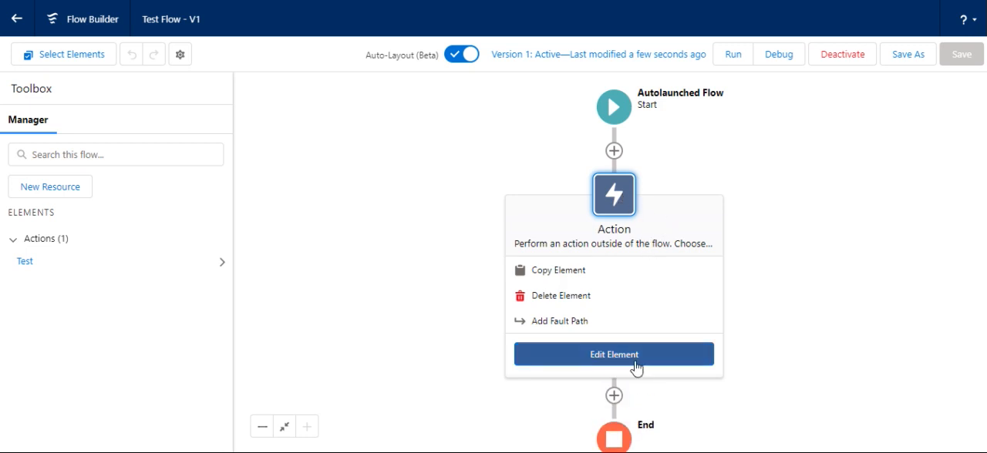
left_click(614, 354)
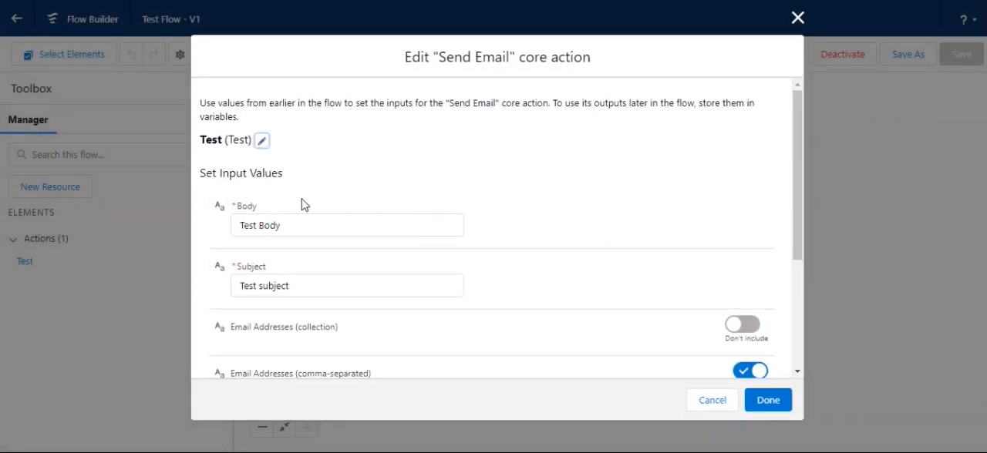
mouse_move(540, 192)
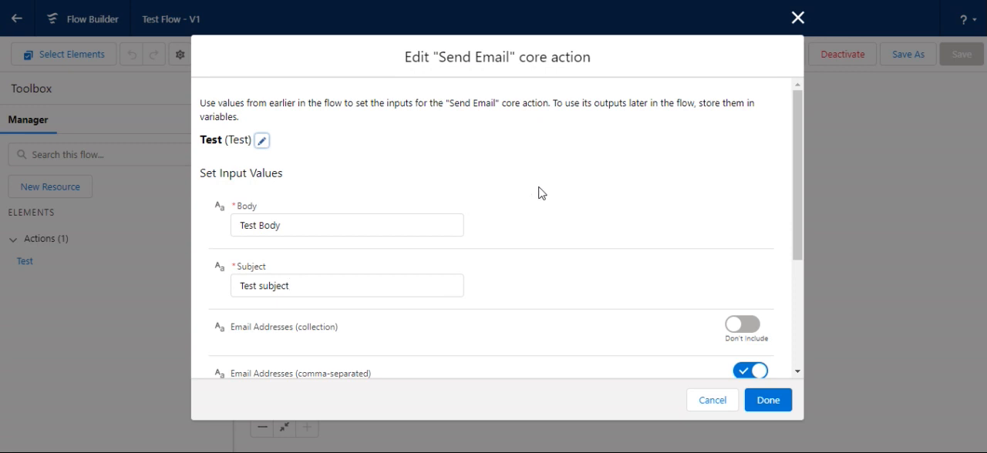
scroll("down", 3)
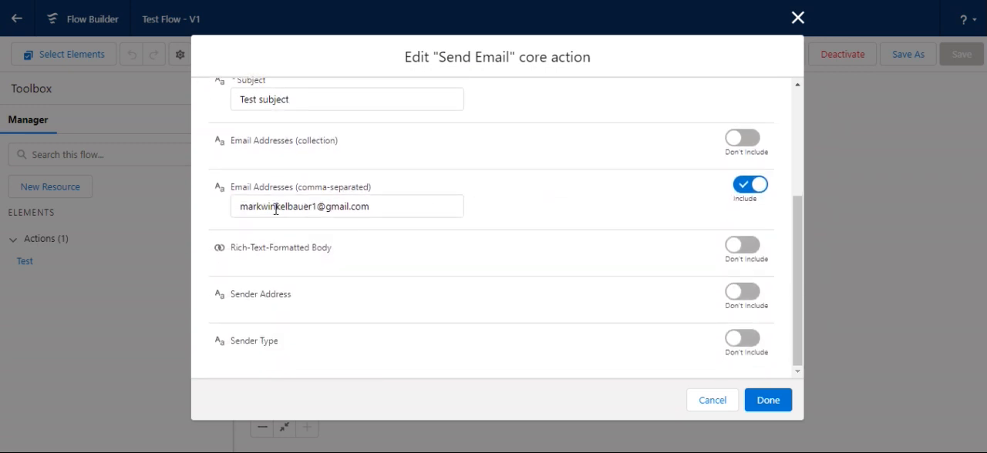
mouse_move(393, 210)
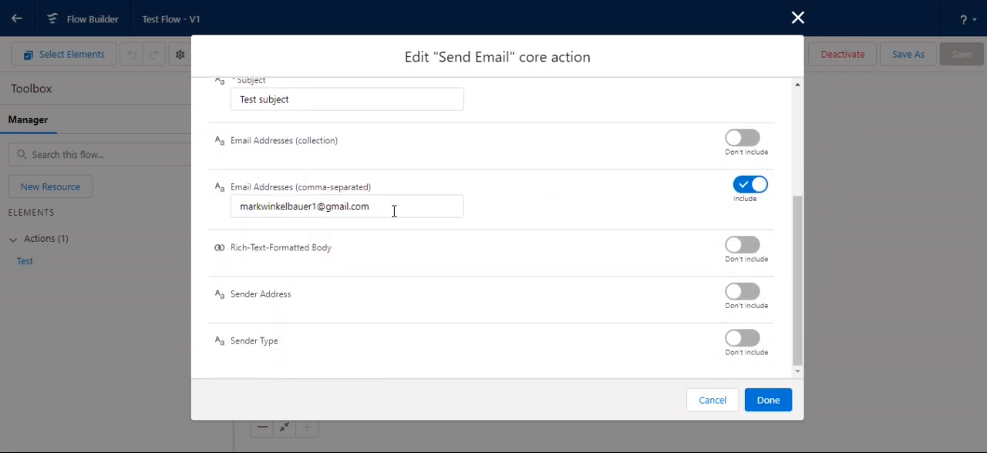
mouse_move(671, 234)
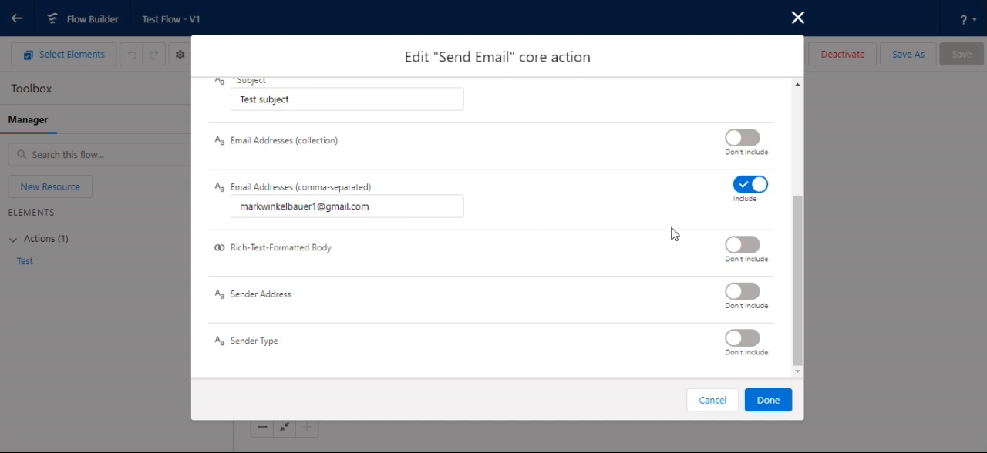
mouse_move(768, 324)
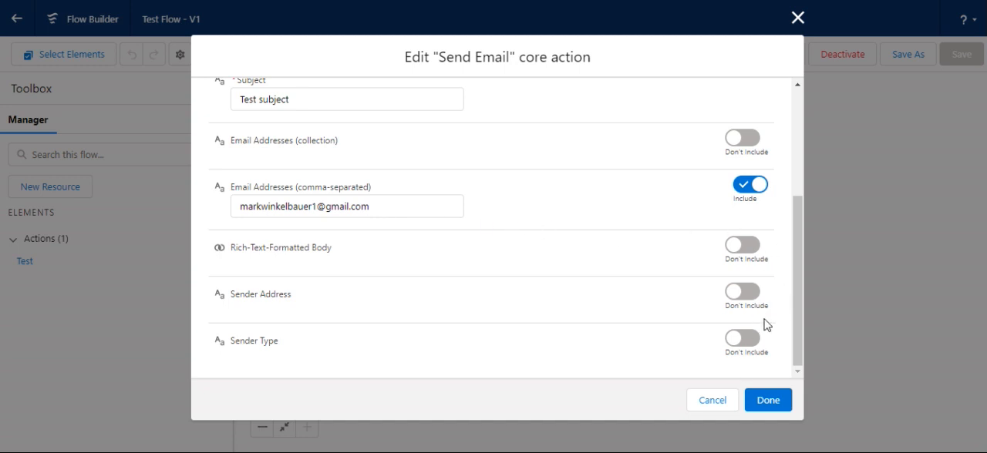
mouse_move(327, 162)
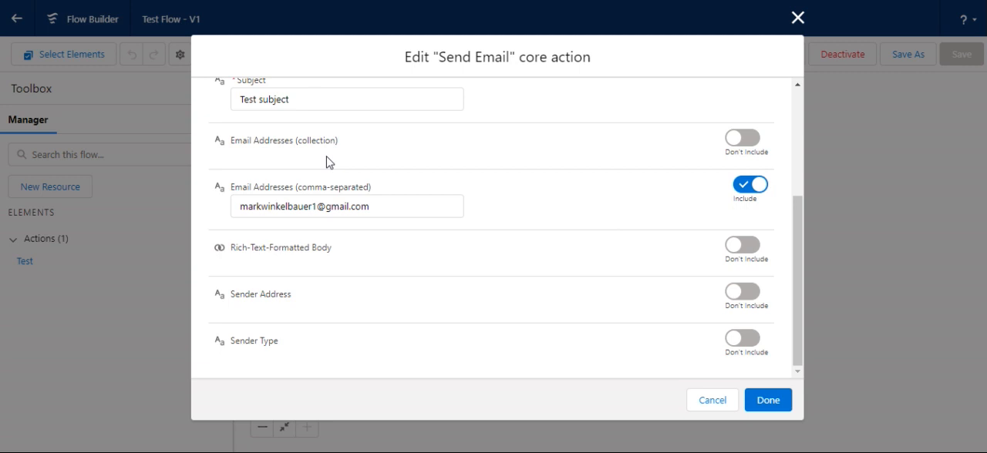
mouse_move(287, 266)
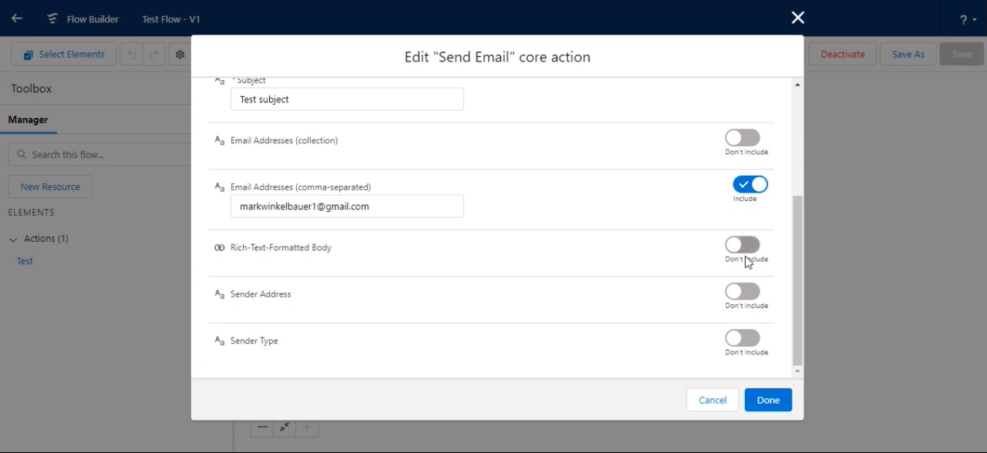
mouse_move(589, 315)
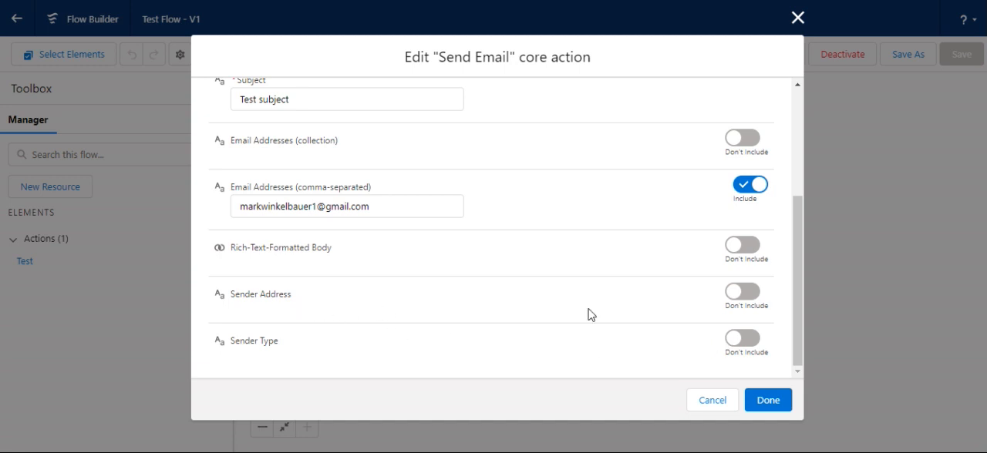
mouse_move(741, 307)
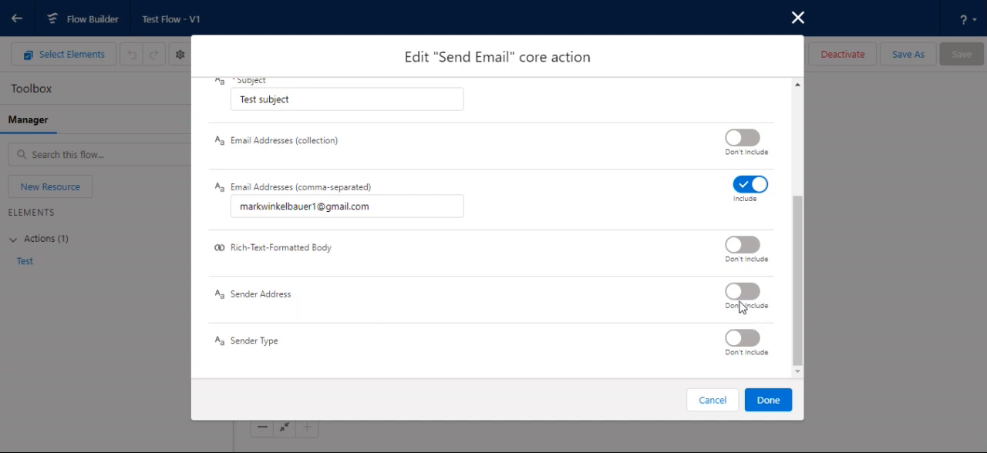
mouse_move(280, 354)
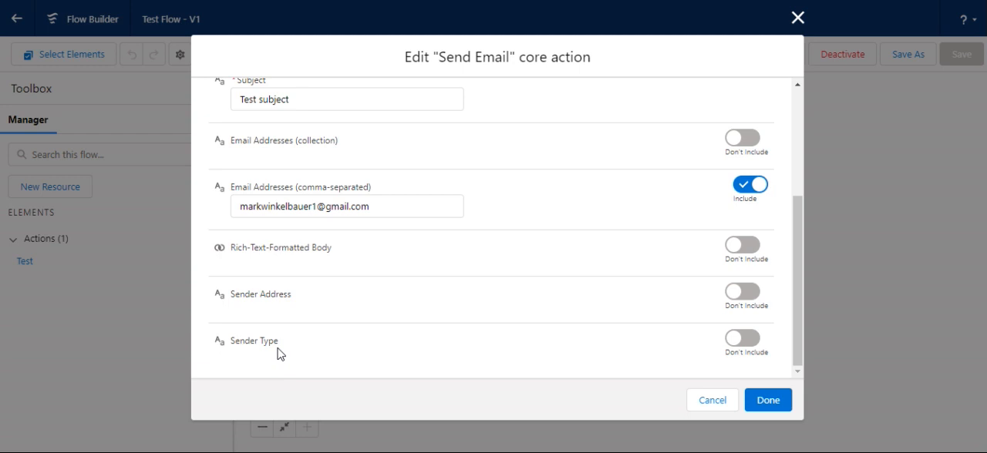
left_click(743, 339)
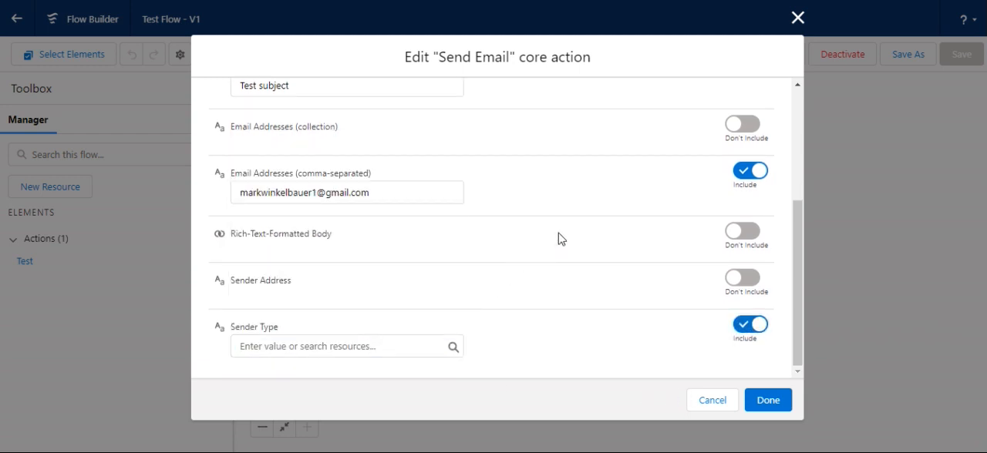
left_click(743, 341)
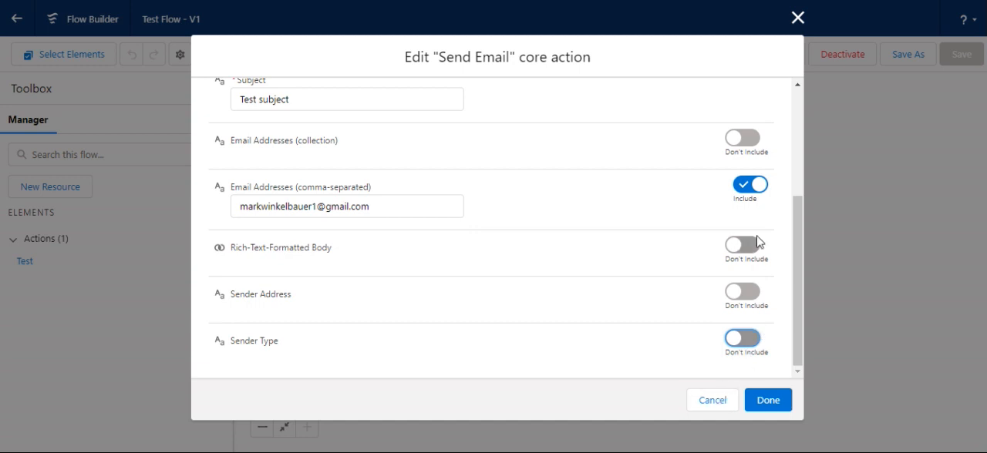
scroll("up", 3)
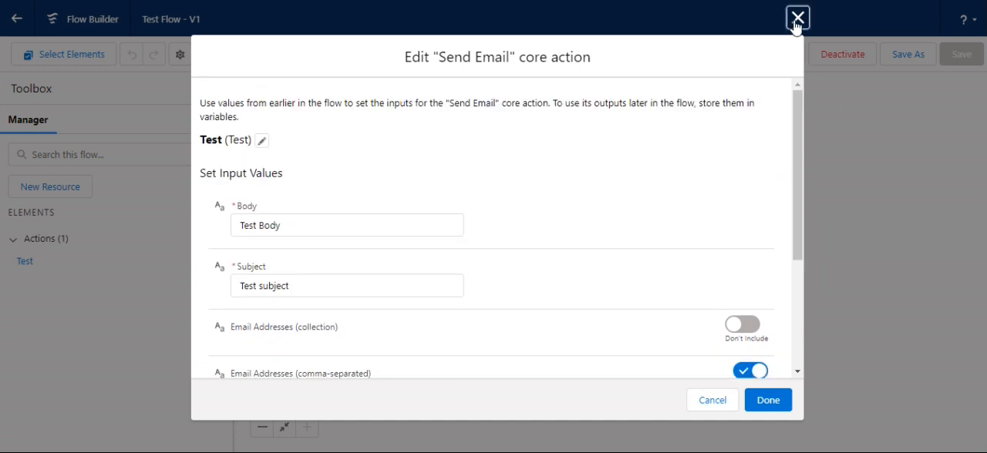
left_click(797, 19)
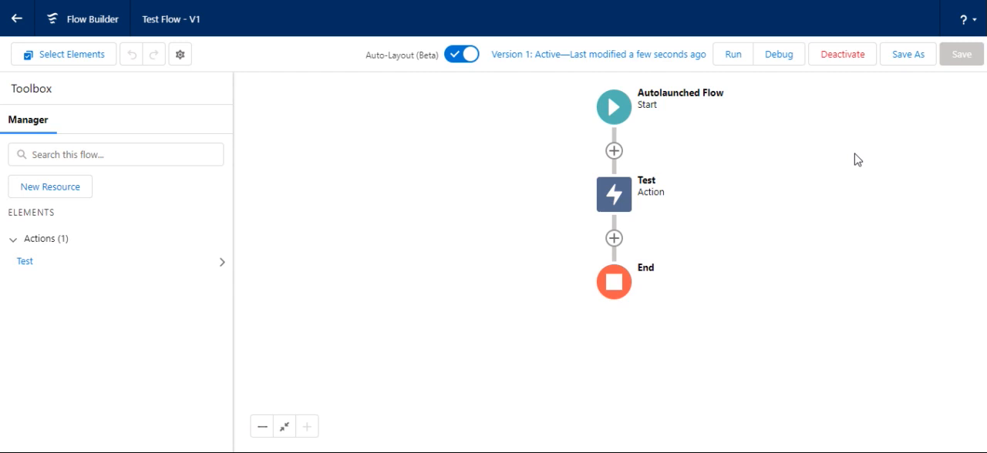
Return to the Setup Flows list, where Test Flow appears as an active autolaunched flow
left_click(17, 19)
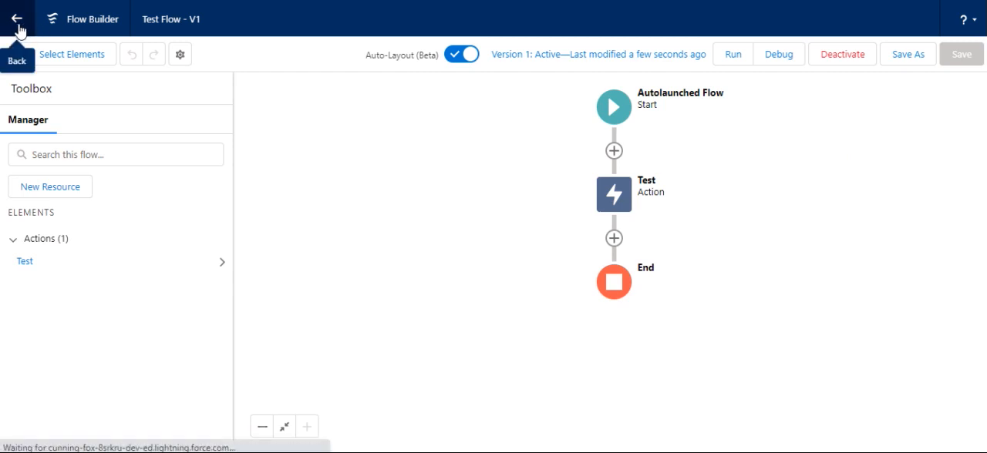
left_click(17, 19)
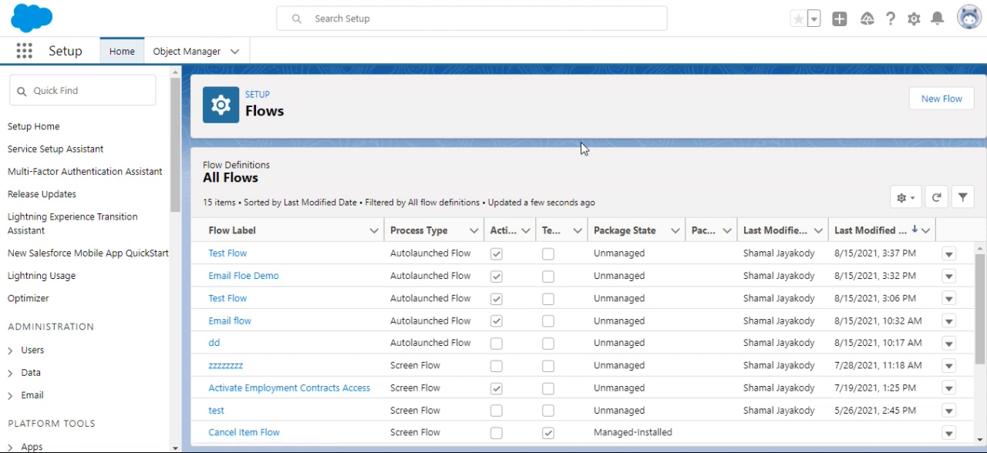
mouse_move(737, 97)
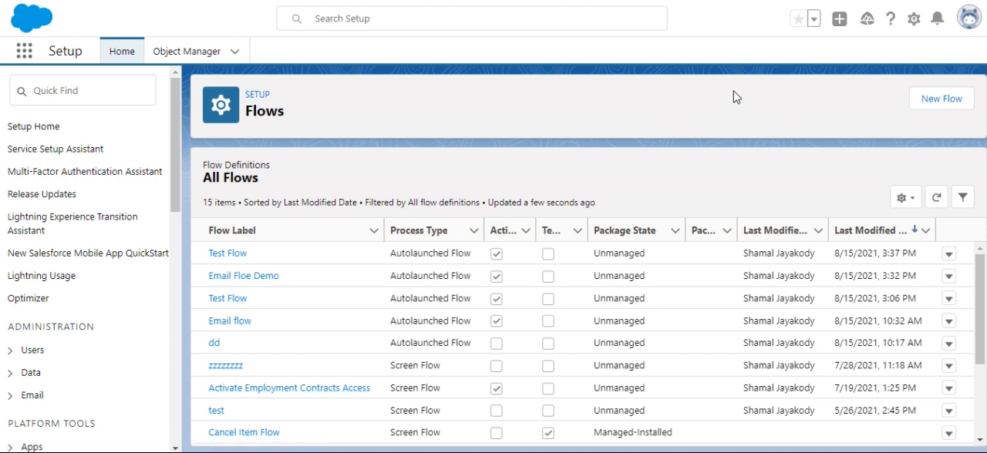
mouse_move(151, 40)
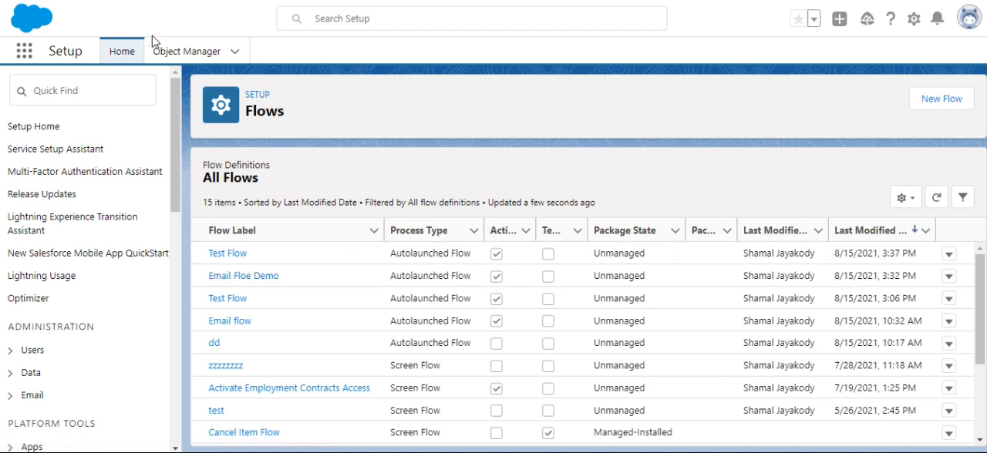